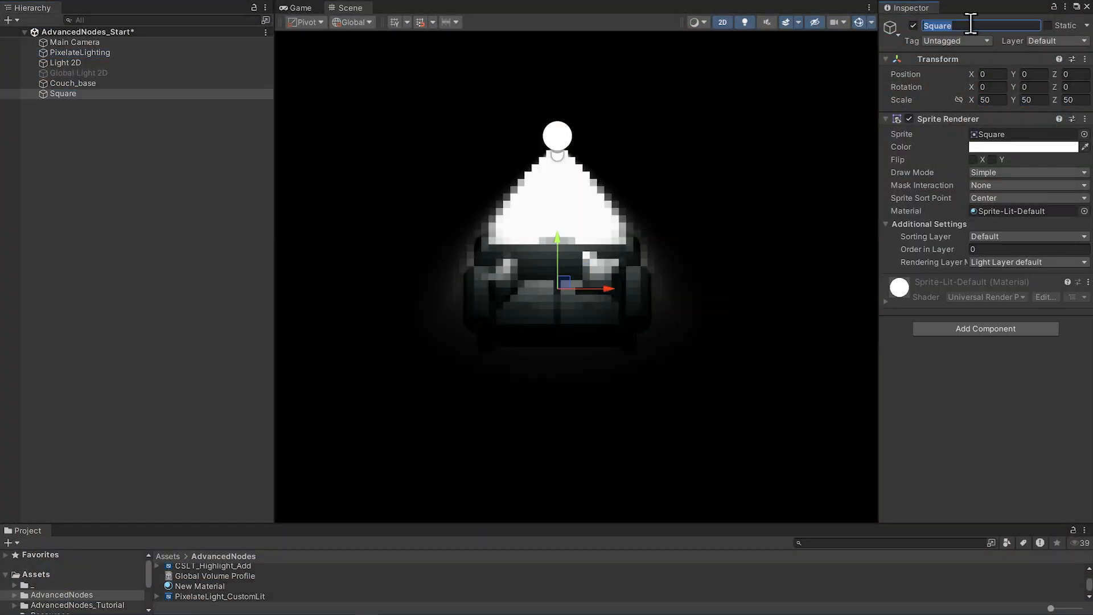
Open the AdvancedNodes scene and select the GlassVase and FlowerBase sprites.
click(64, 62)
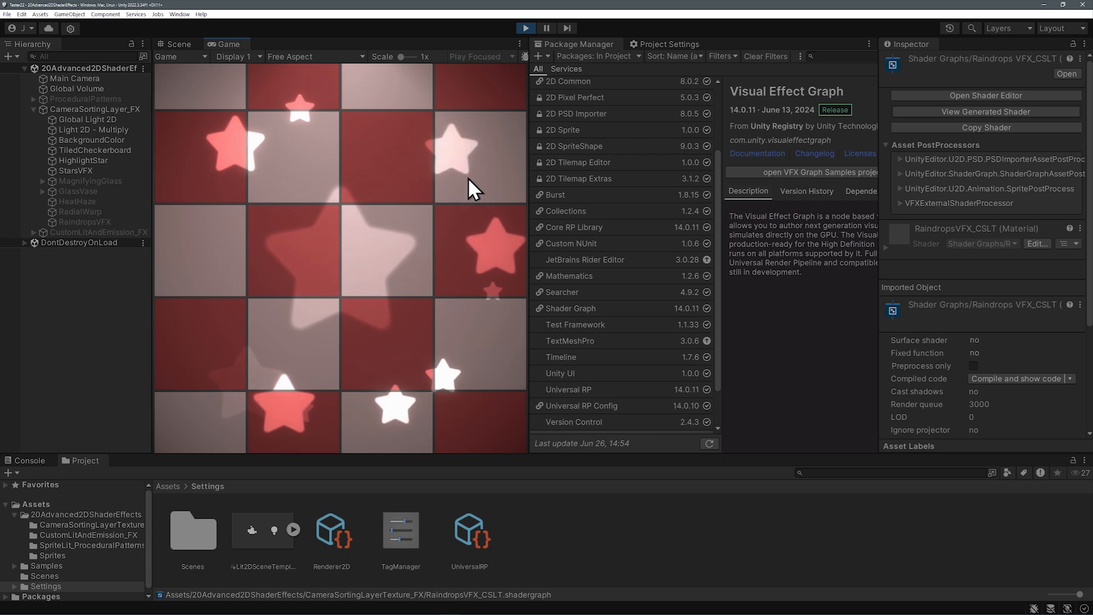
click(177, 43)
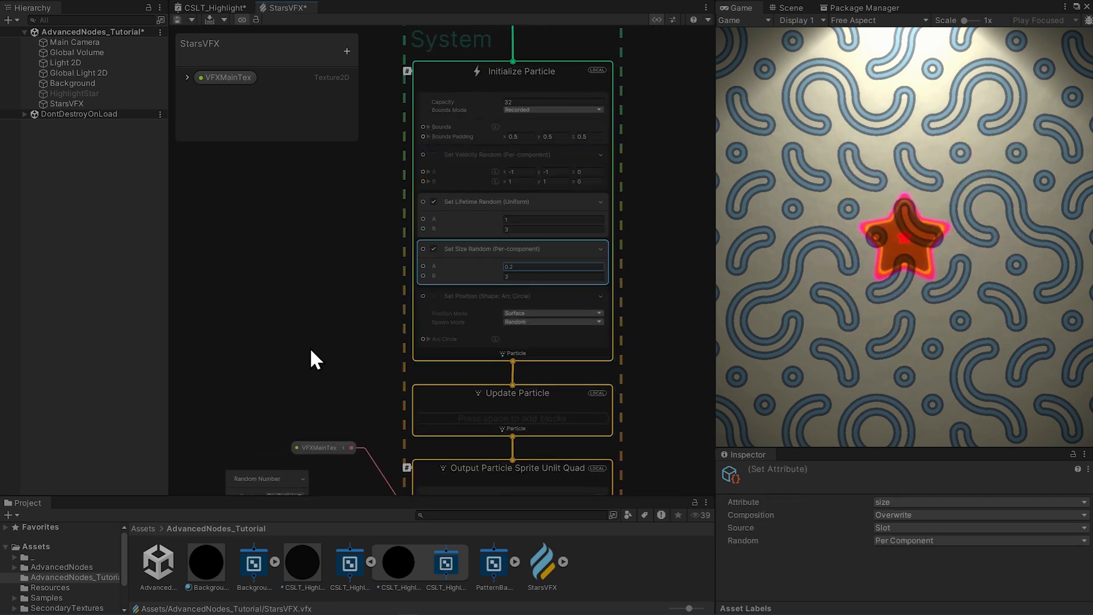
click(521, 71)
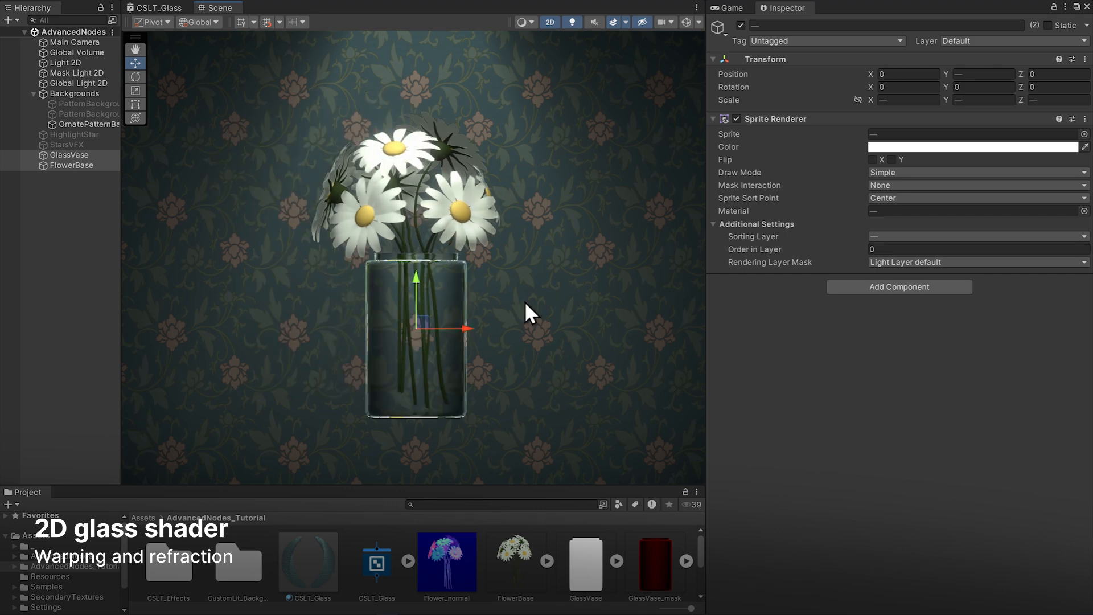
Open CSLT_Glass and locate the MainTex and WarpMap nodes from the Blackboard.
double_click(307, 553)
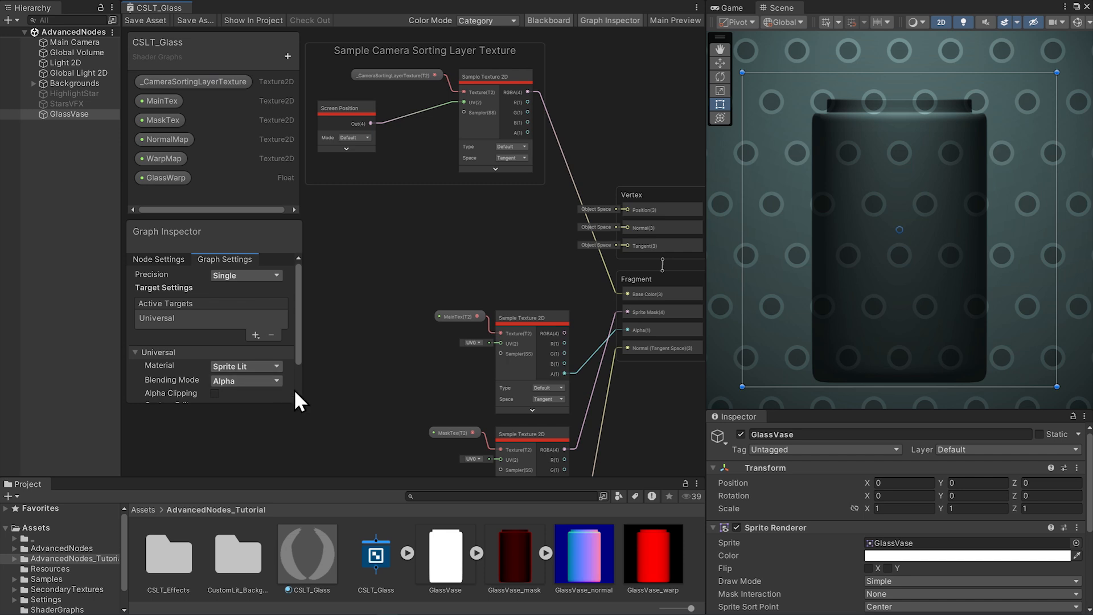
mouse_move(566, 573)
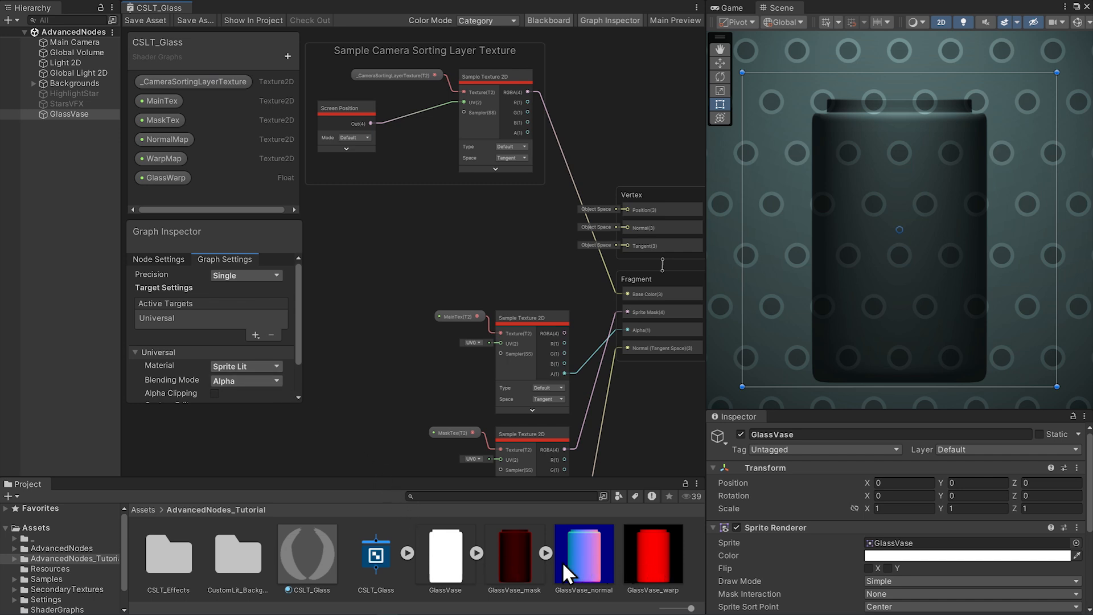
mouse_move(398, 430)
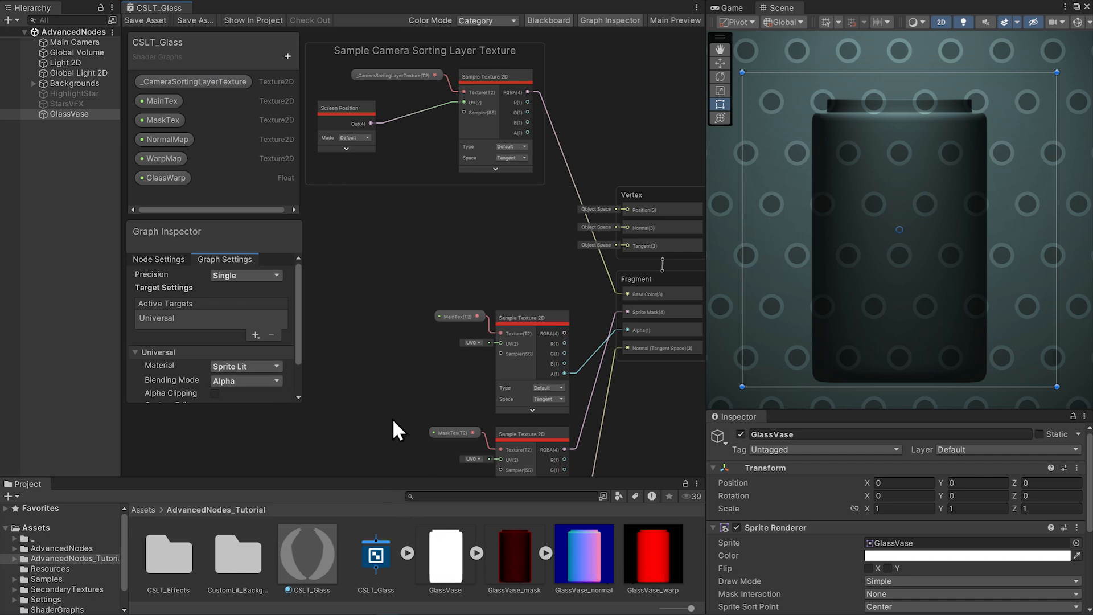
mouse_move(310, 181)
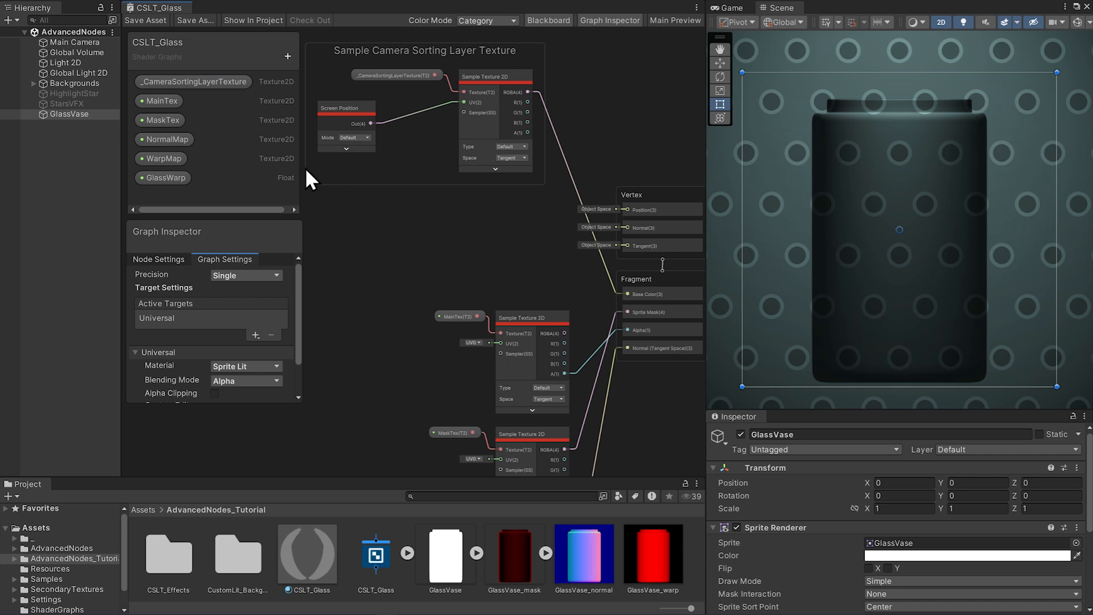
click(161, 100)
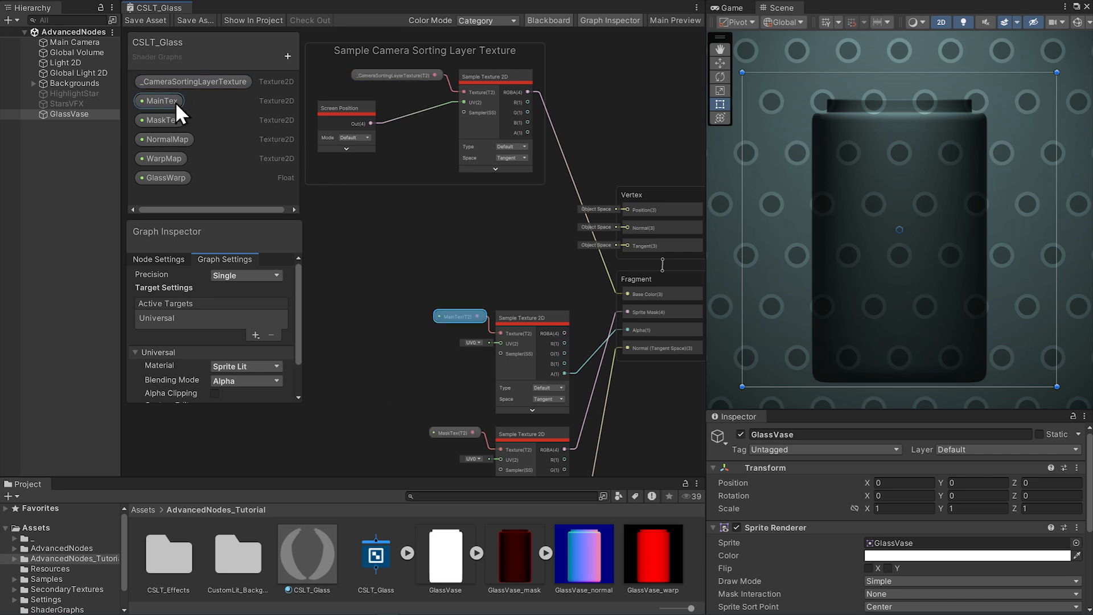
click(161, 120)
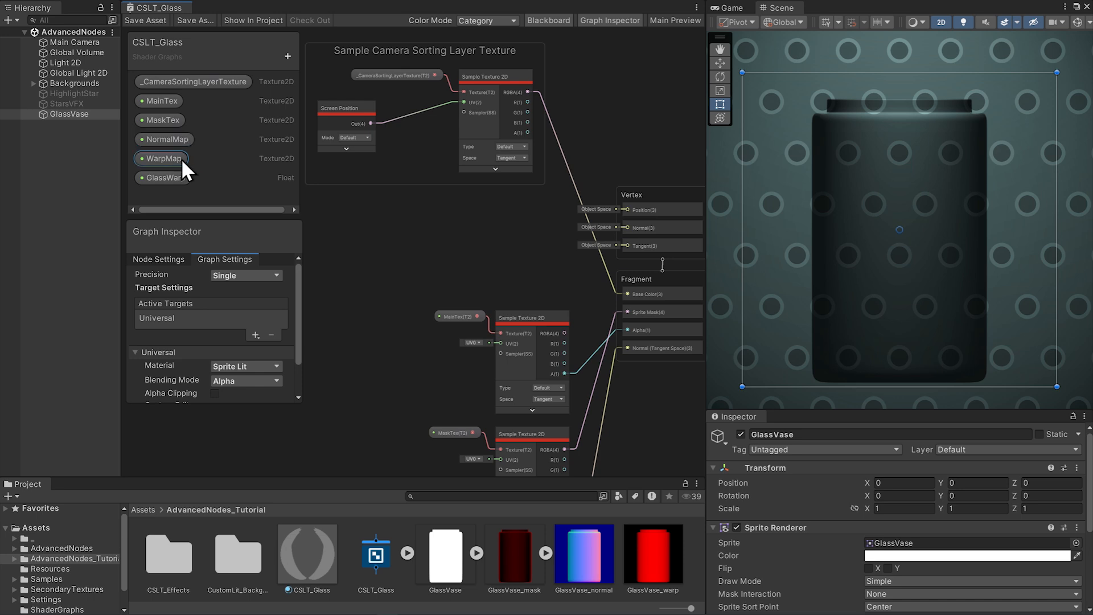
click(164, 177)
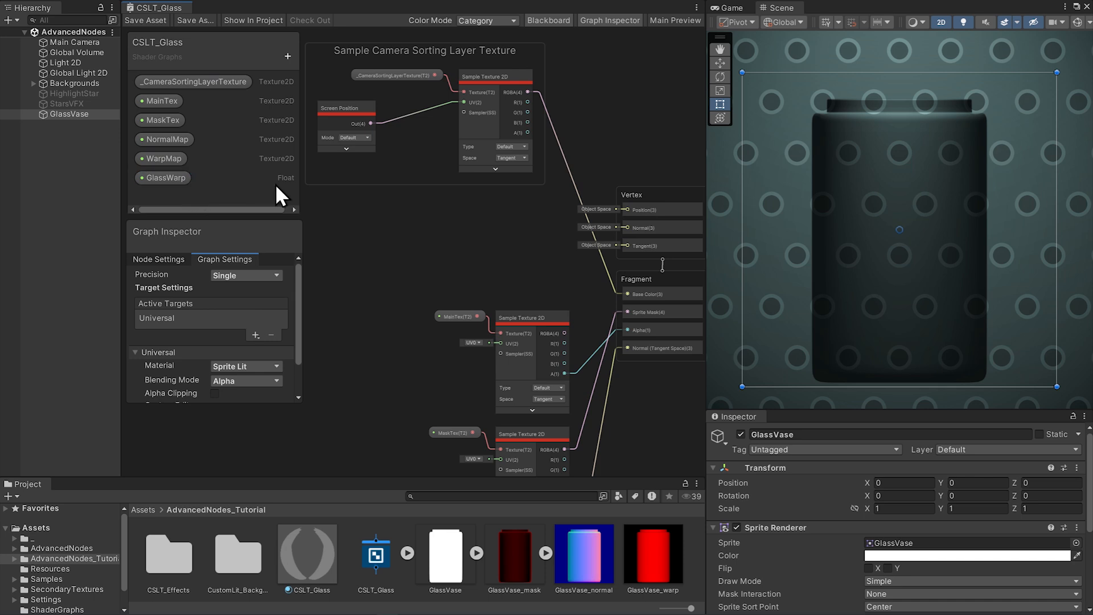
mouse_move(425, 367)
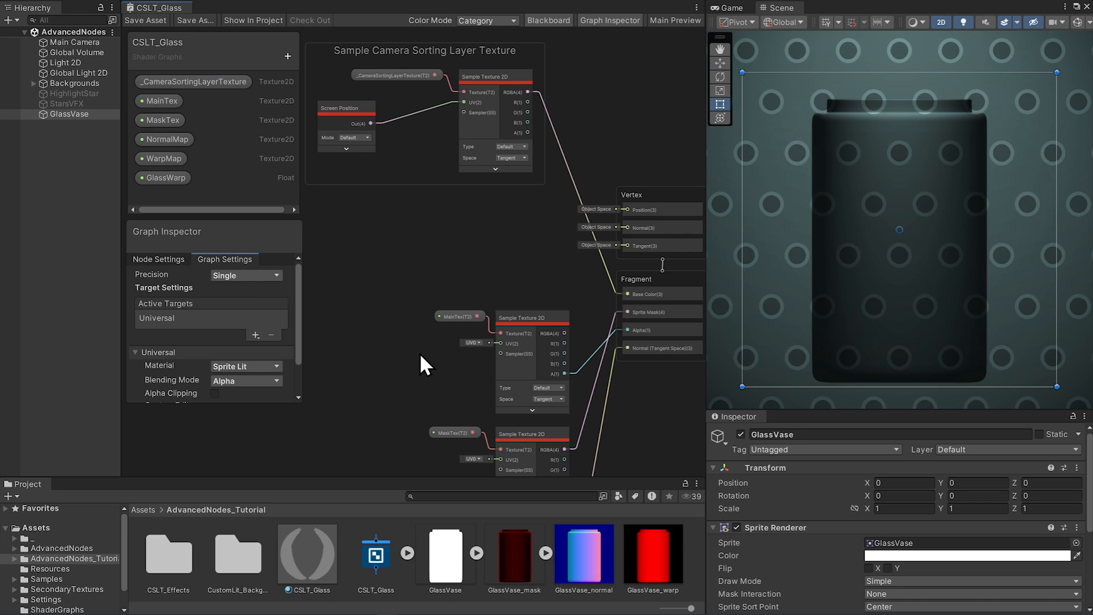
mouse_move(645, 382)
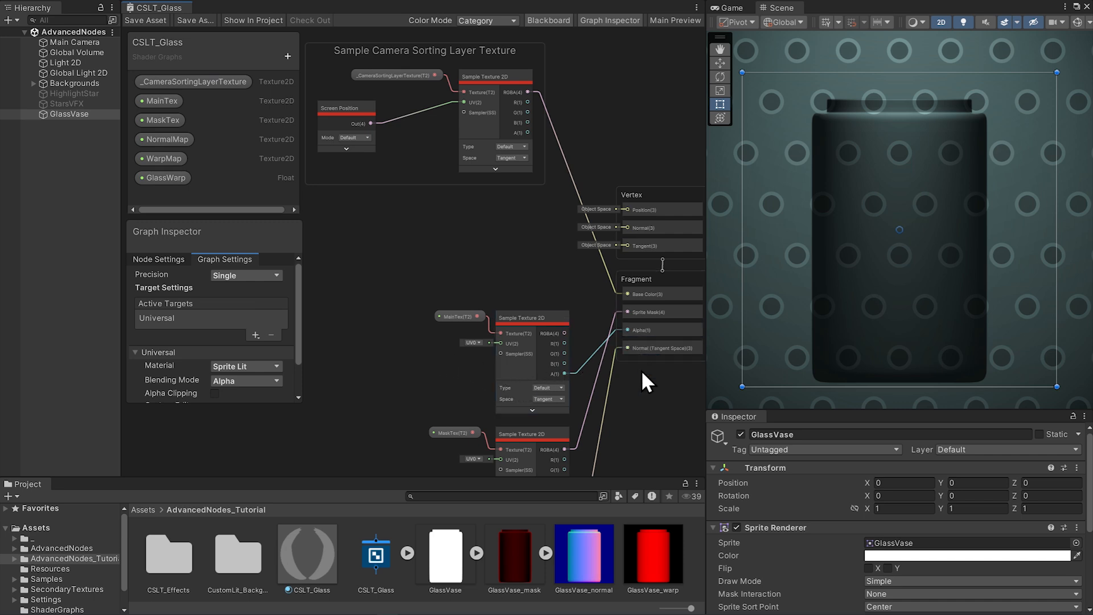
Scroll the graph down to the MainTex, MaskTex and NormalMap samplers.
scroll(down, 3)
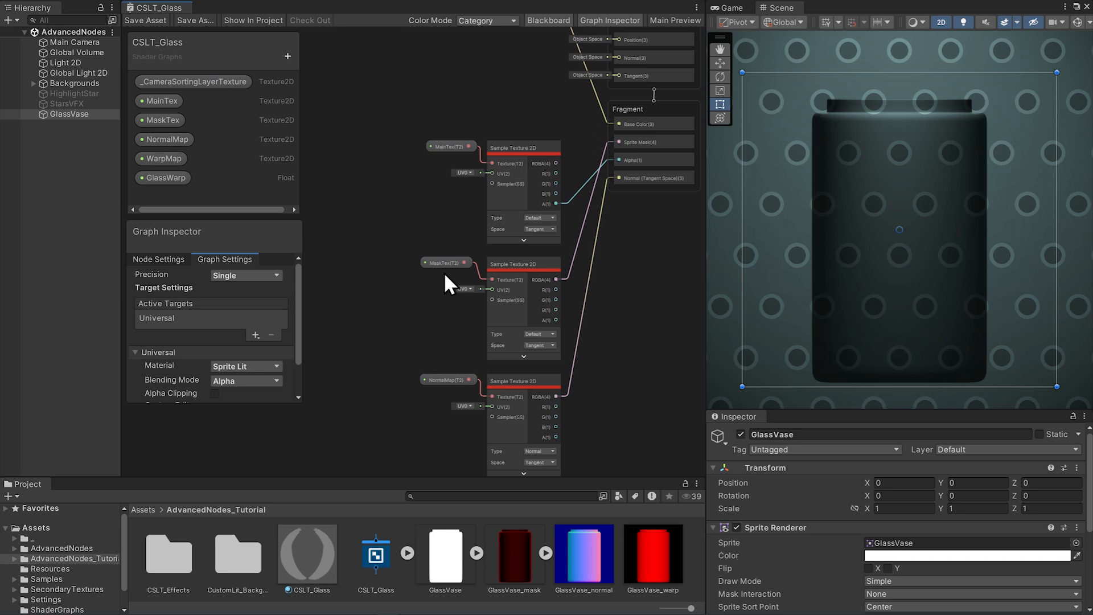
mouse_move(575, 467)
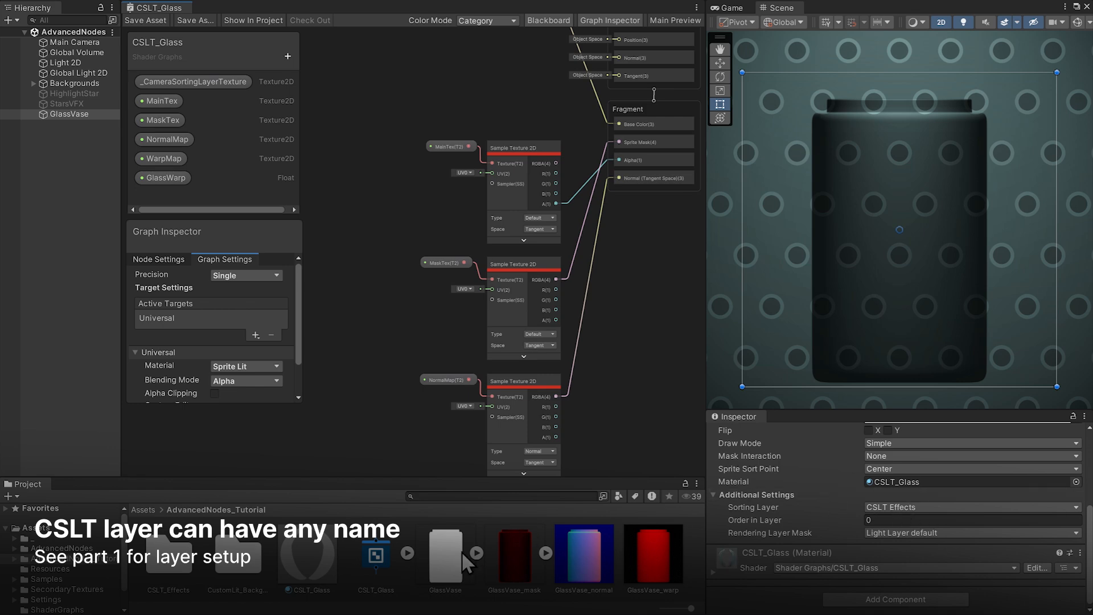
click(444, 553)
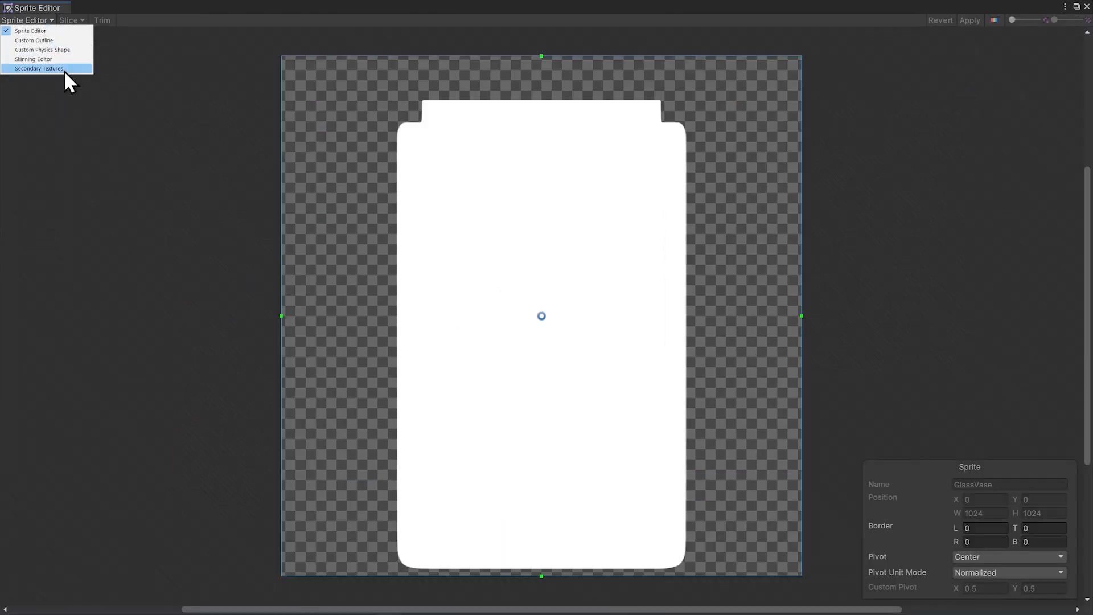
click(38, 68)
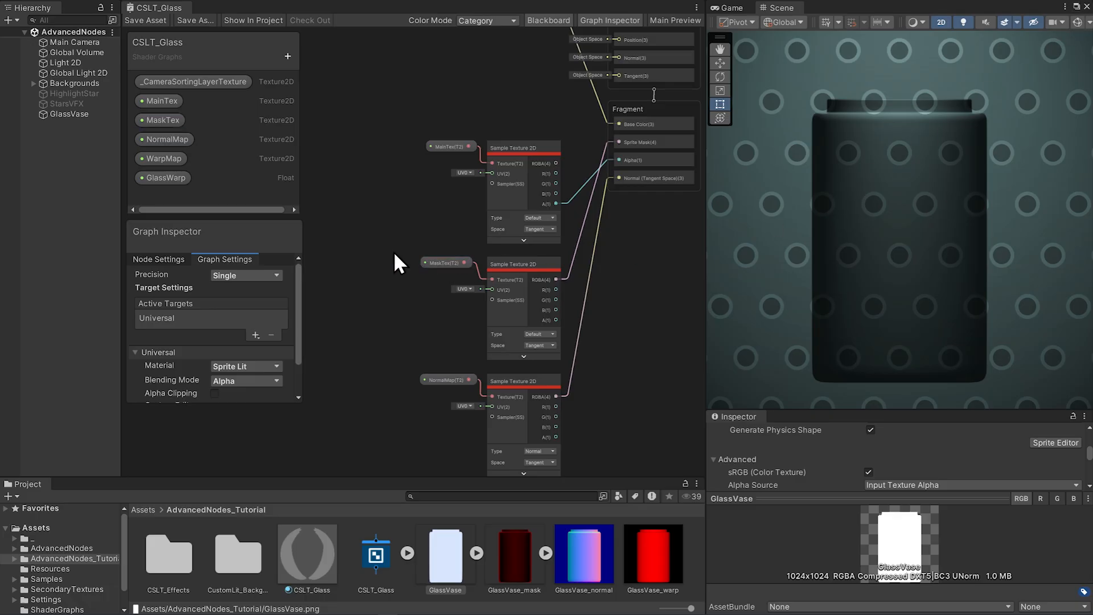
click(69, 114)
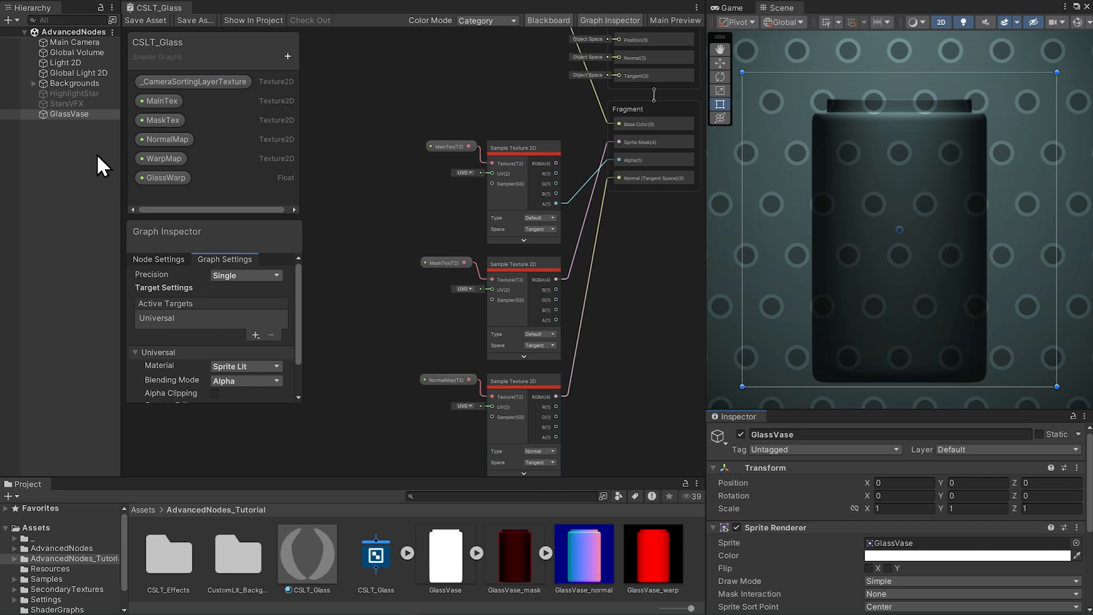
Limit Mask Light 2D to only the CSLT Effects layer and set intensity 9.28.
click(64, 63)
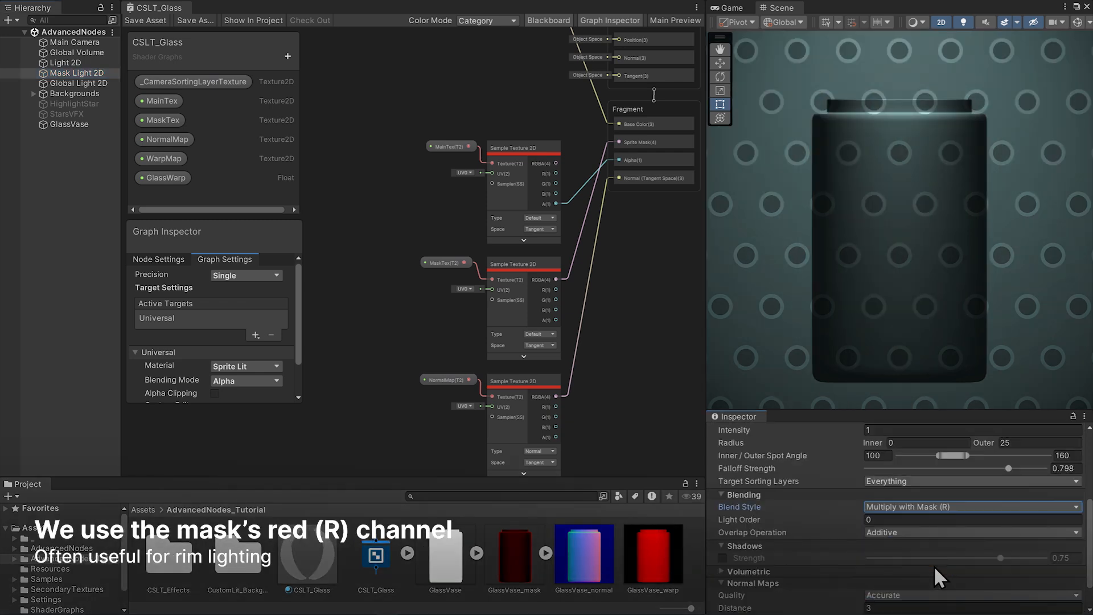
click(969, 480)
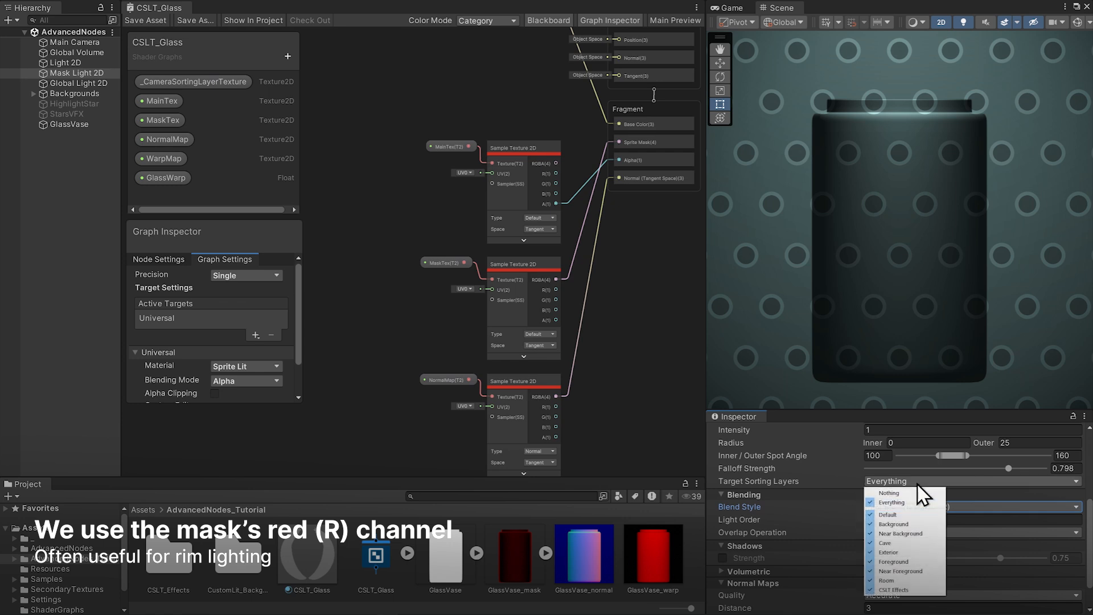
click(888, 492)
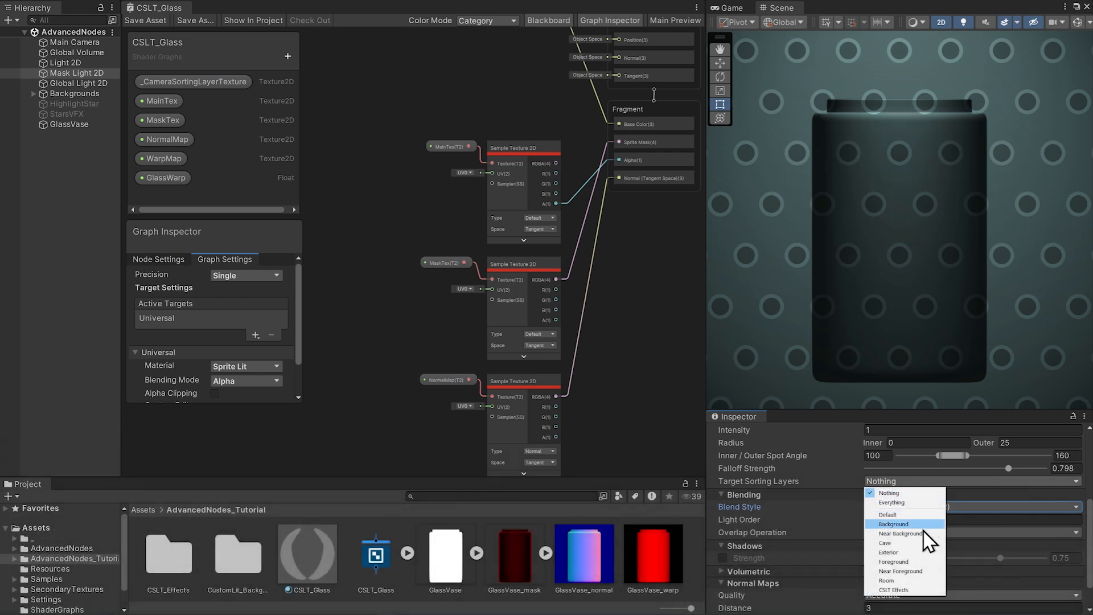
click(894, 589)
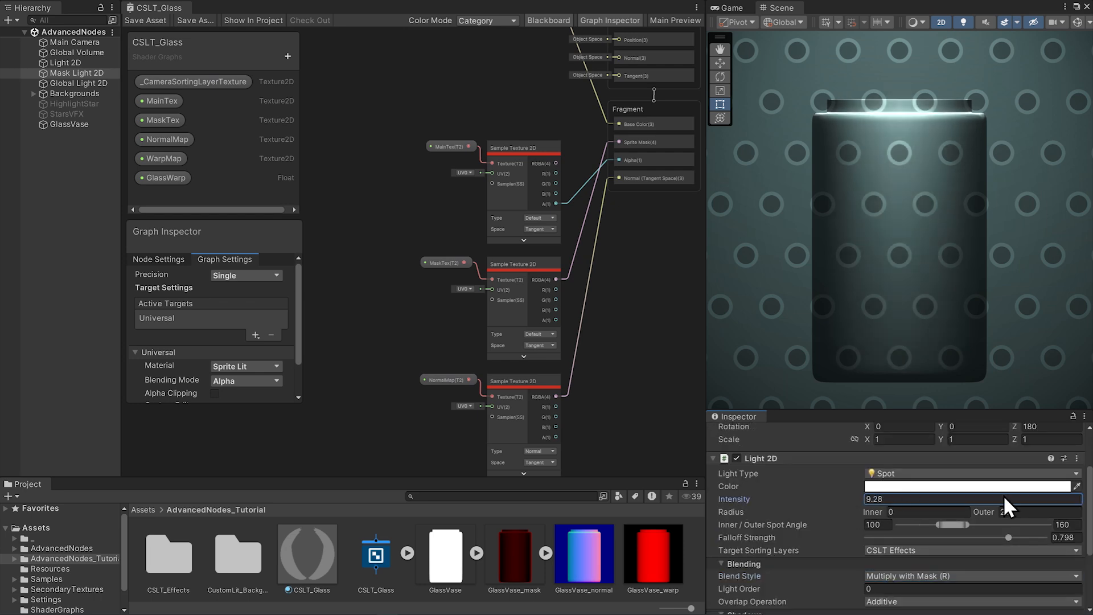
scroll(down, 3)
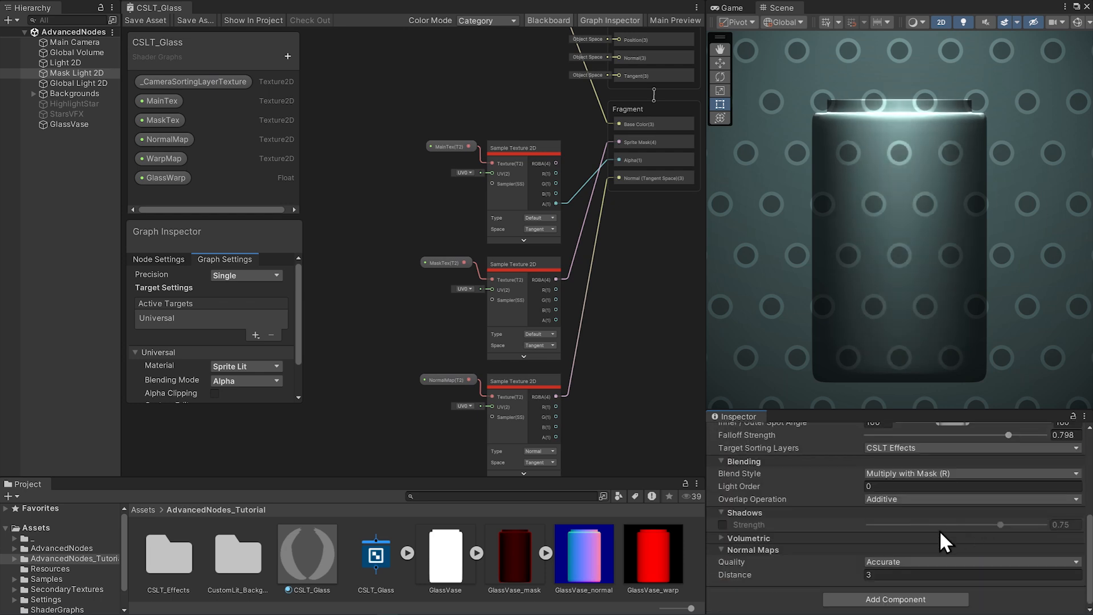
click(969, 561)
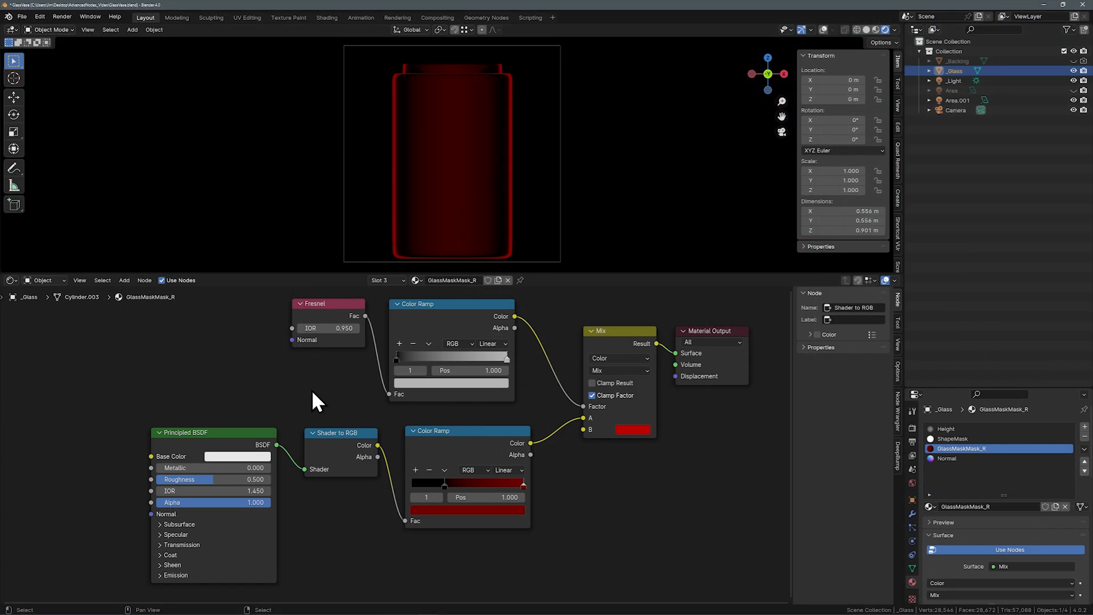
mouse_move(347, 366)
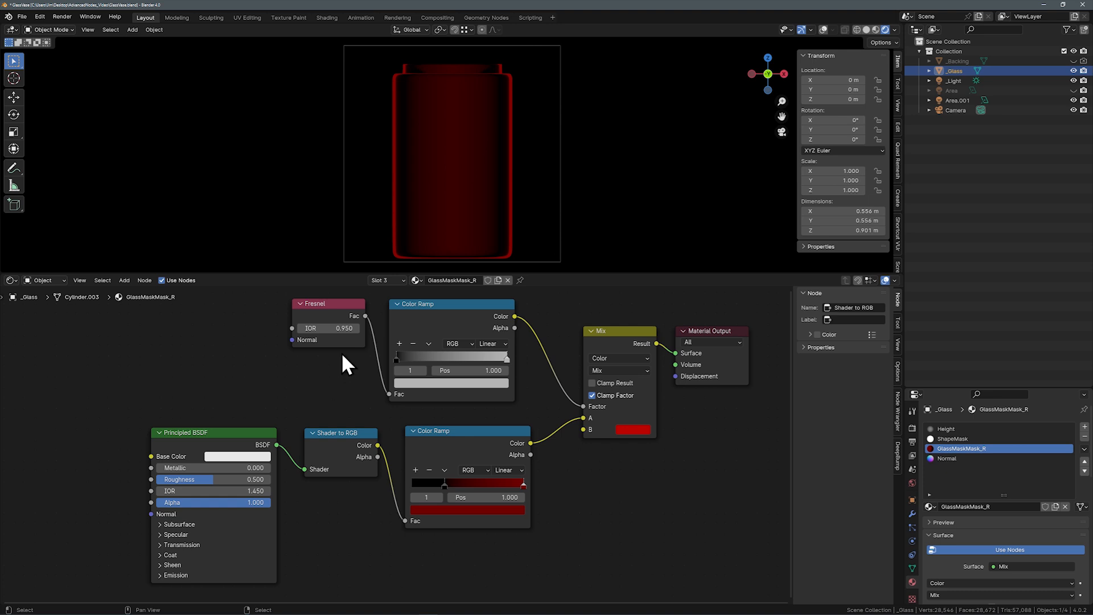
mouse_move(465, 347)
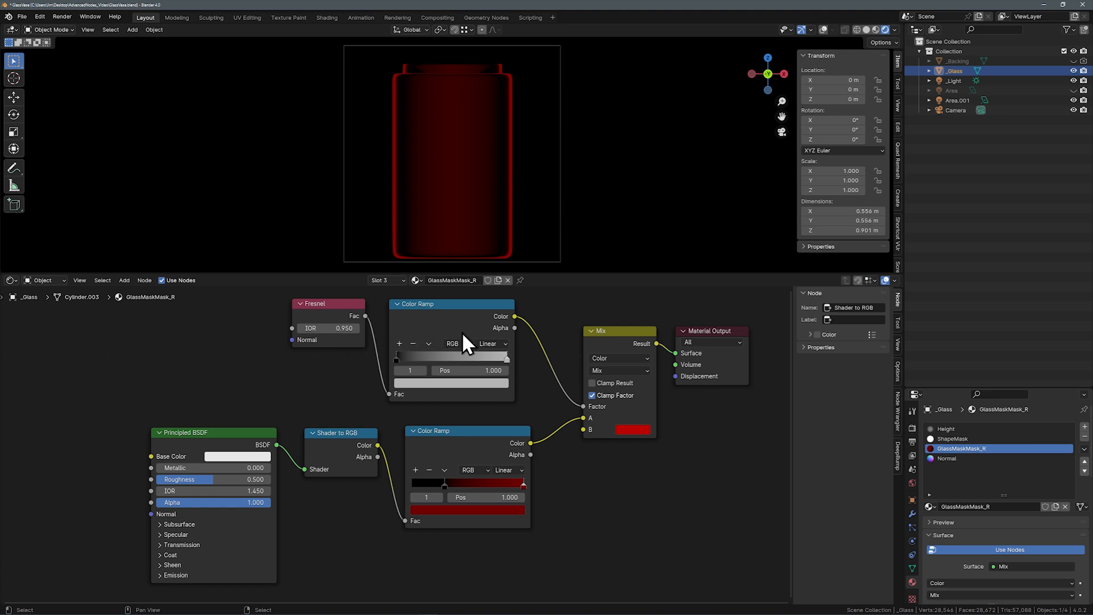
mouse_move(634, 451)
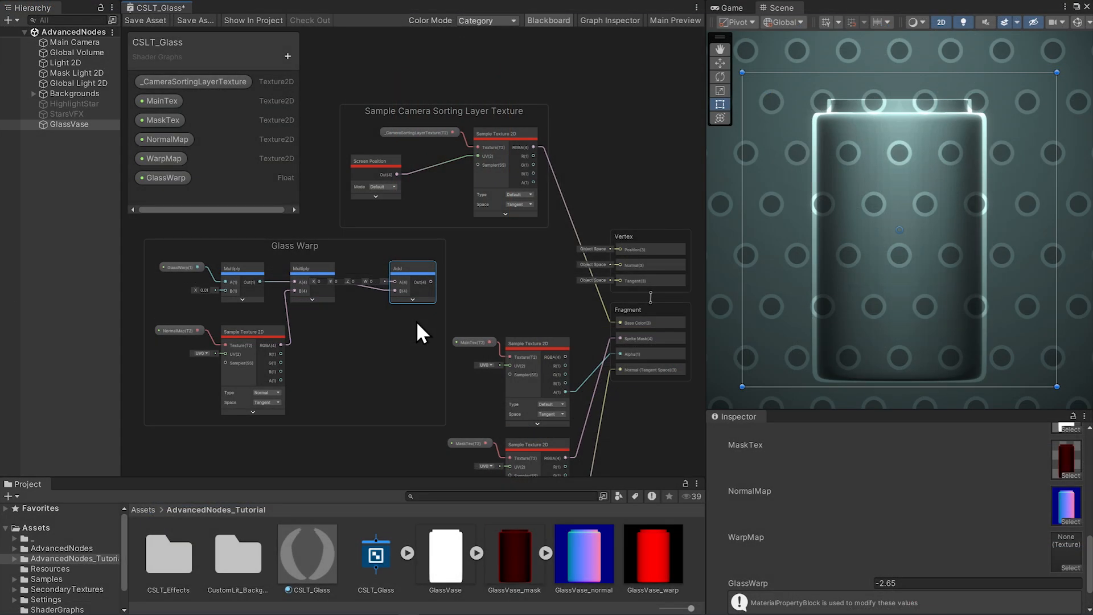
mouse_move(289, 352)
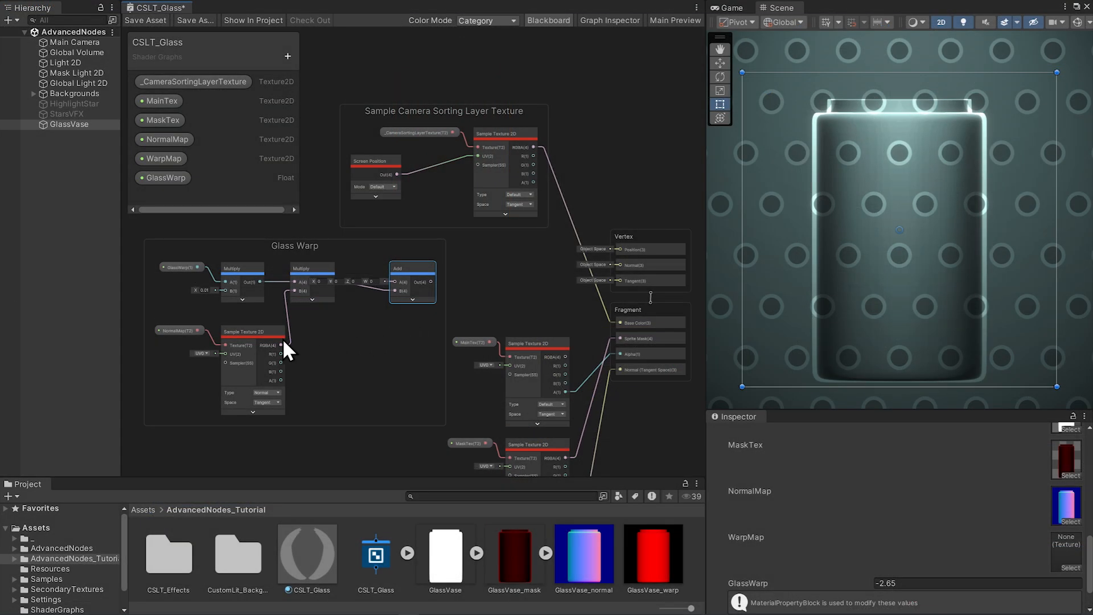
mouse_move(307, 324)
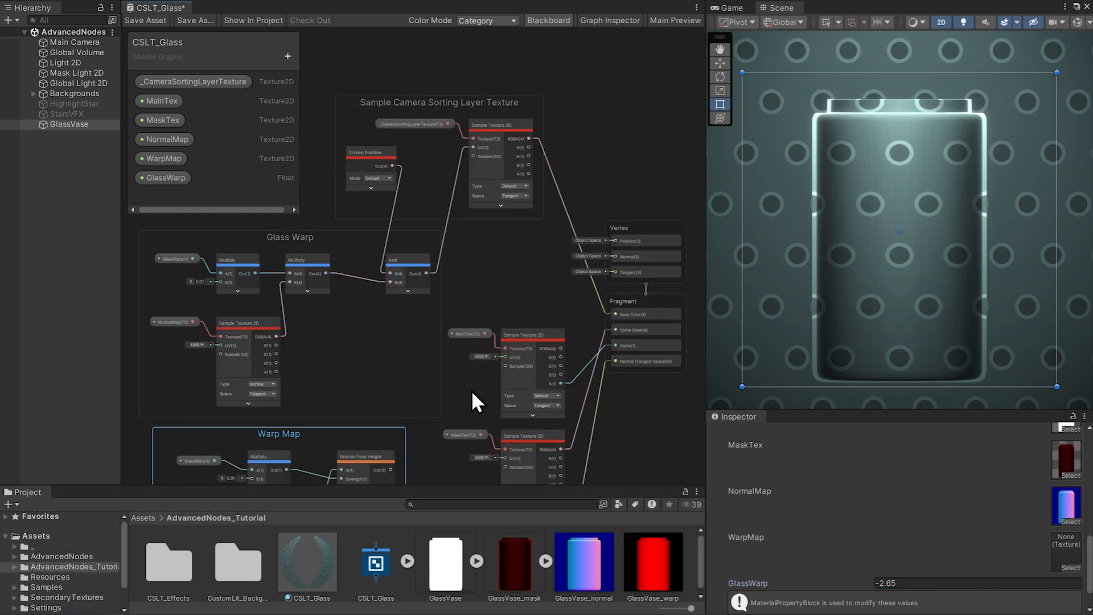
mouse_move(662, 586)
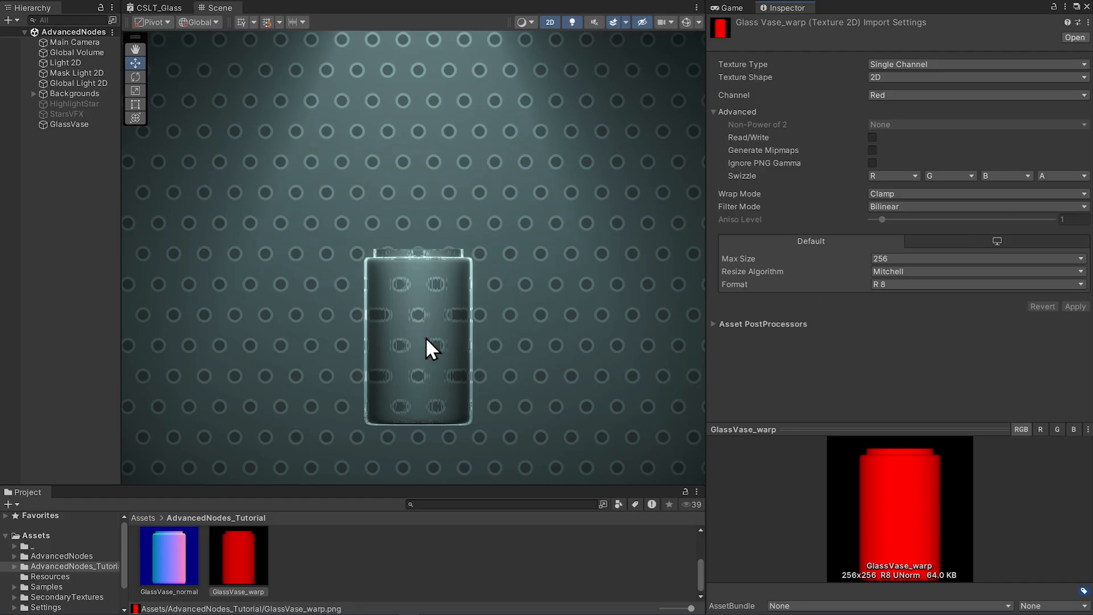
mouse_move(453, 371)
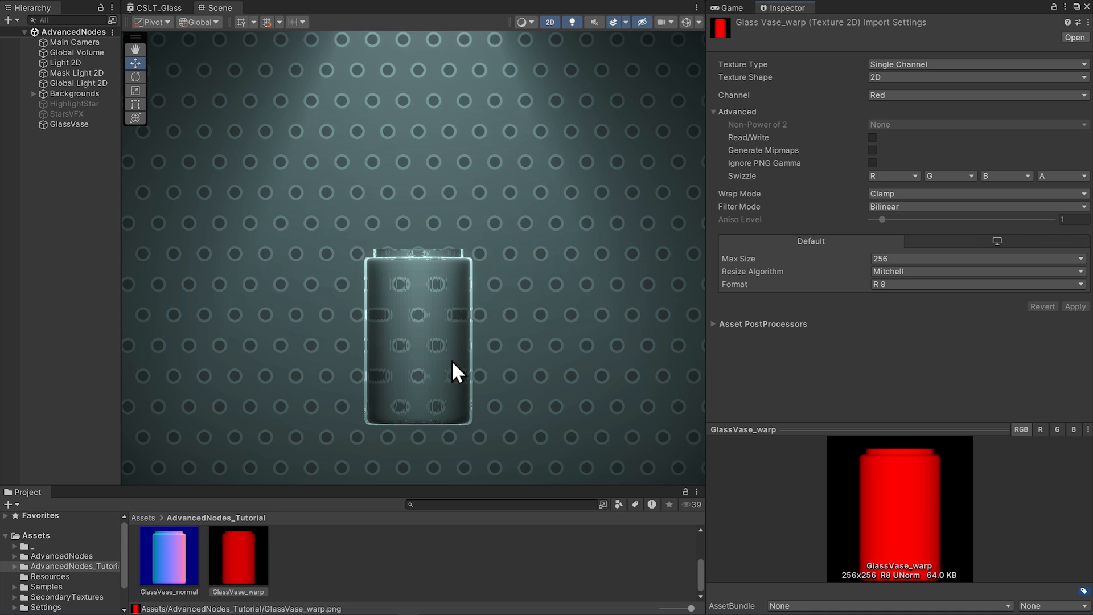
Change GlassVase_warp's import format from R 8 to R 16 bit and apply.
click(975, 283)
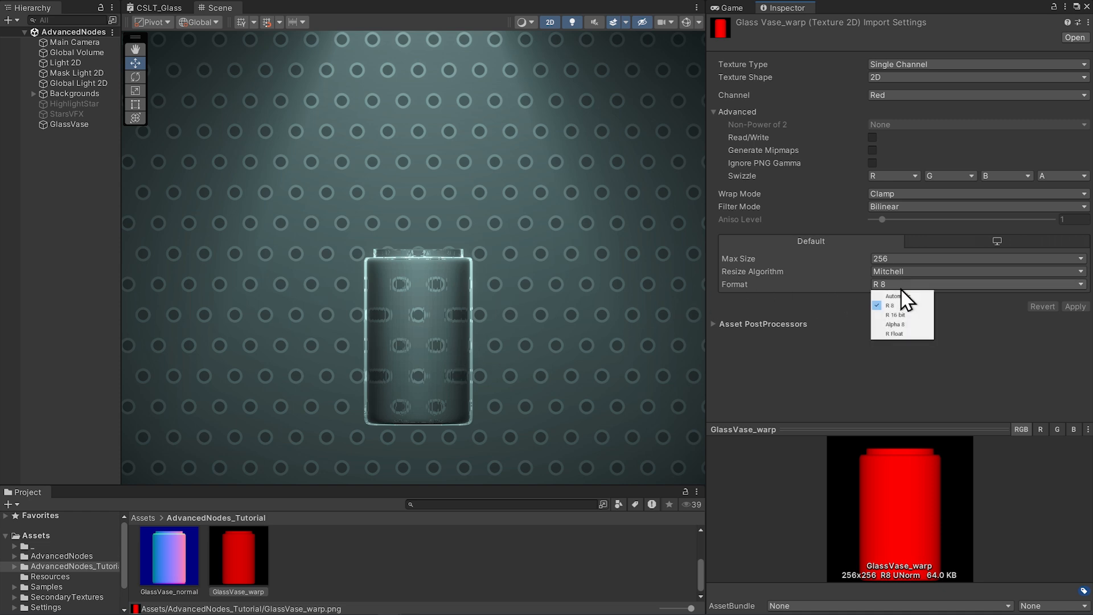
click(893, 314)
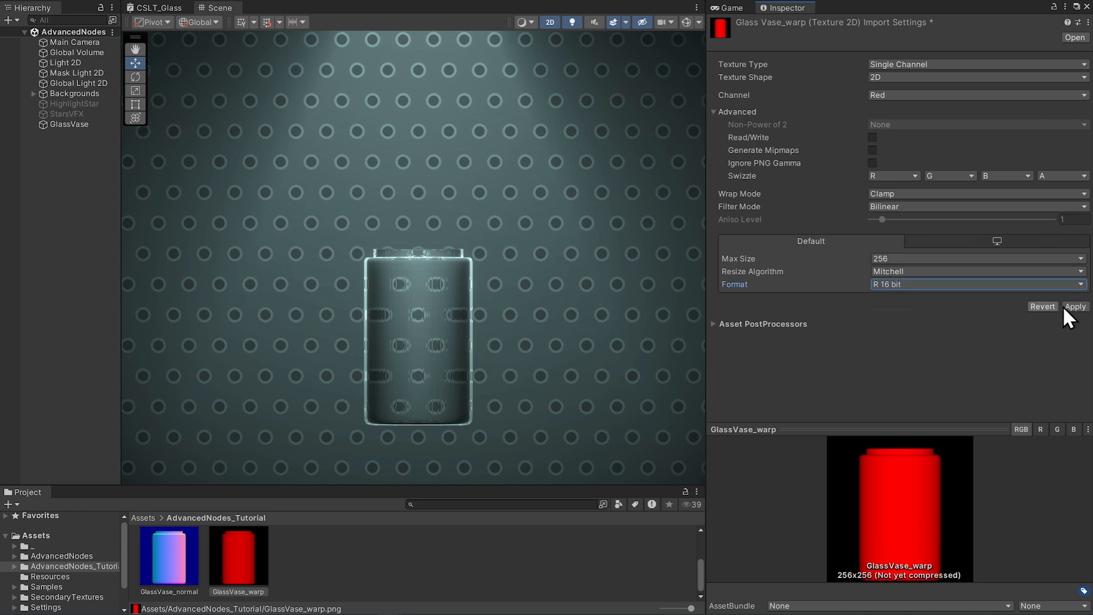
click(1074, 307)
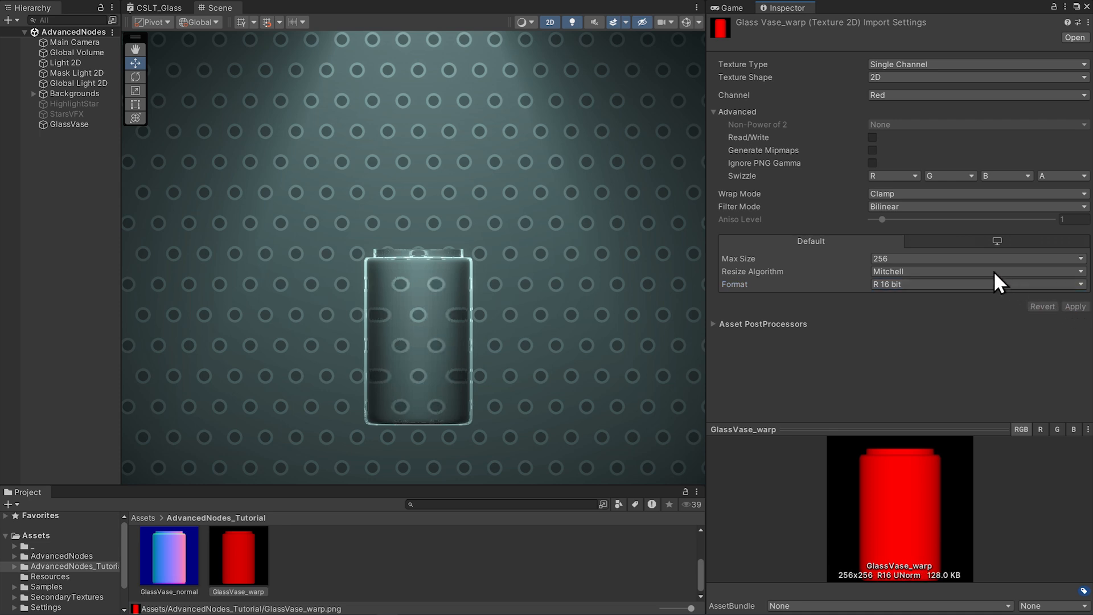
mouse_move(898, 493)
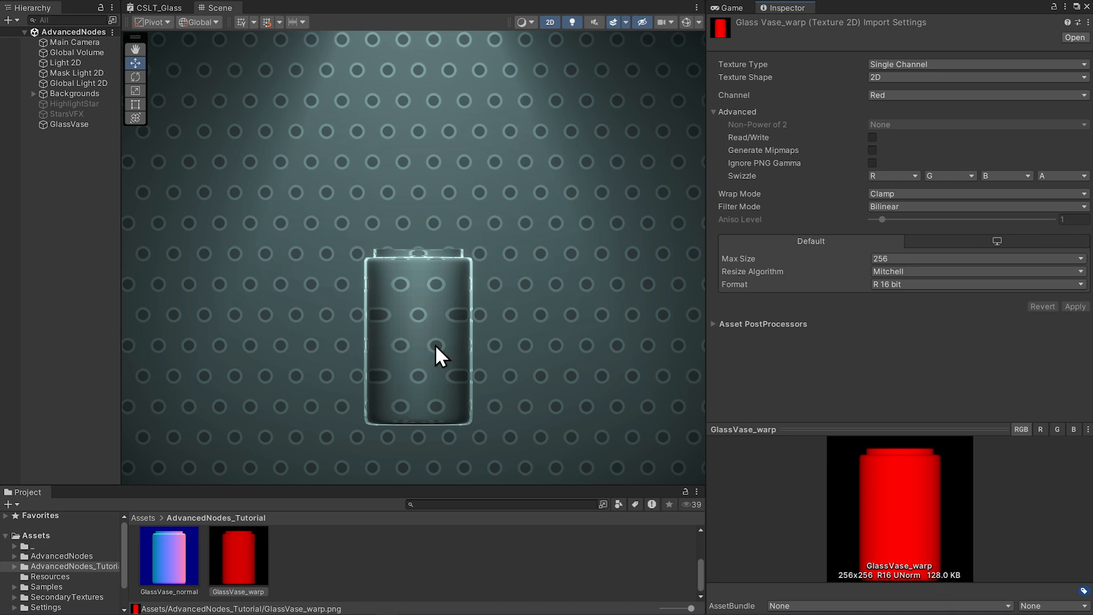
Select the glass vase and reposition it in the scene.
click(69, 124)
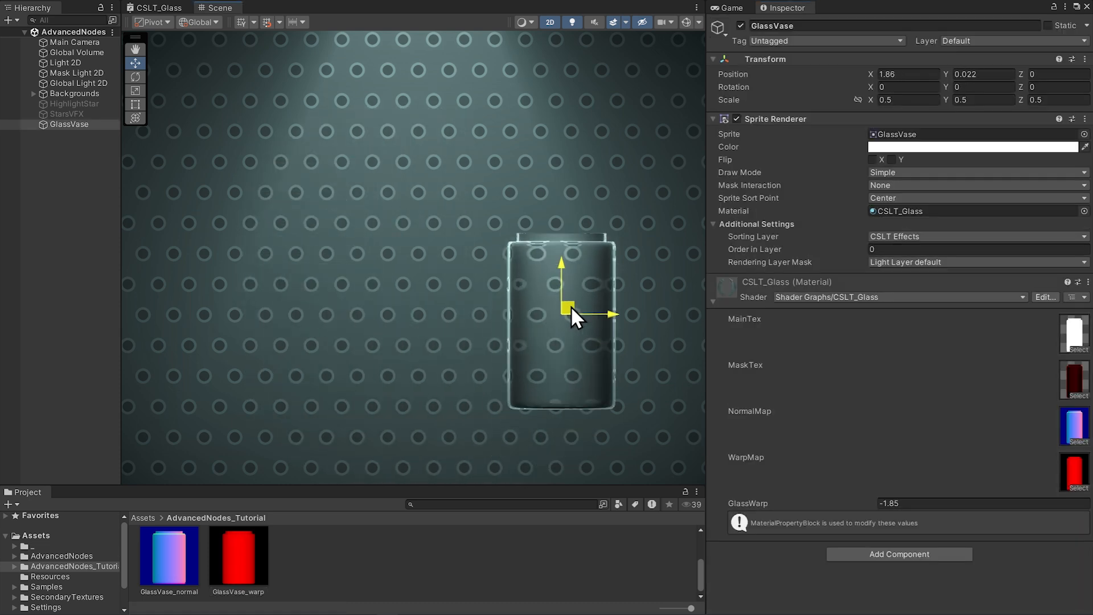
drag(565, 309, 369, 304)
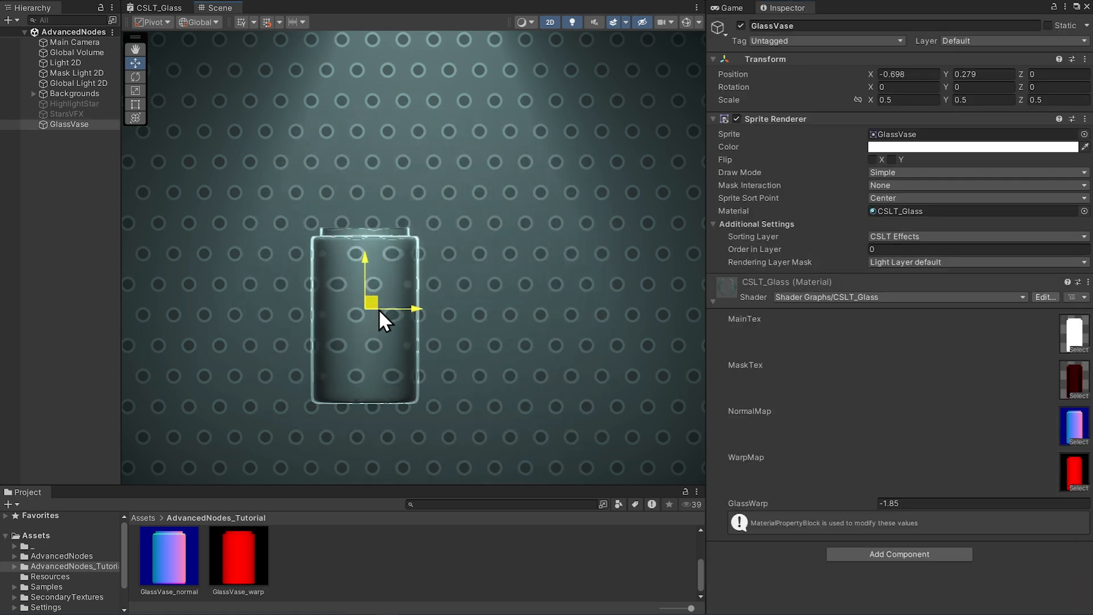
drag(368, 302, 515, 322)
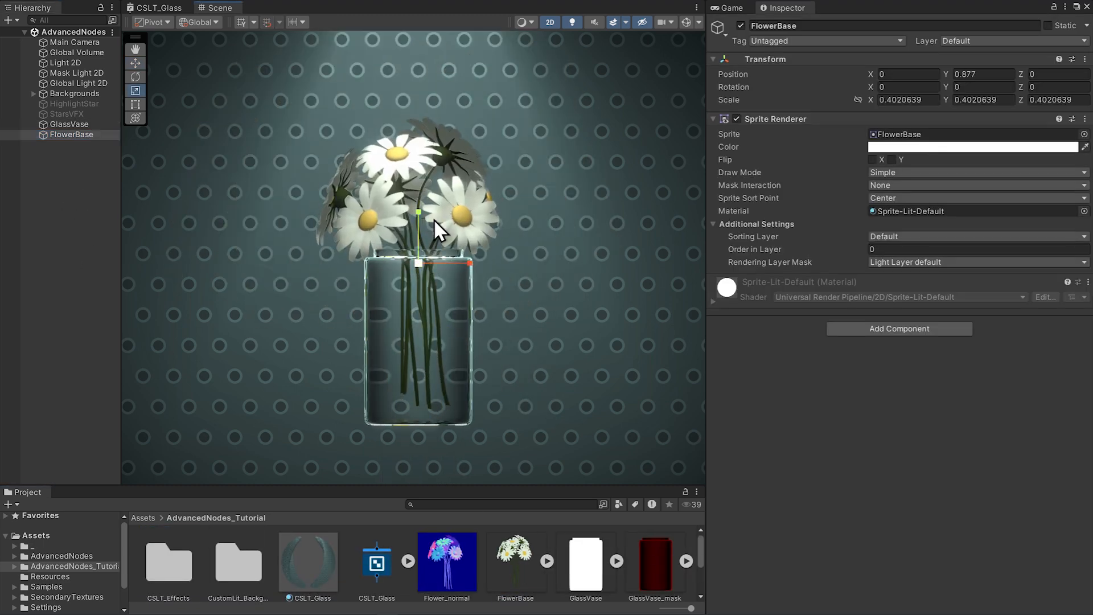
Swap the dotted background for the ornate pattern and move the vase with flowers.
click(89, 114)
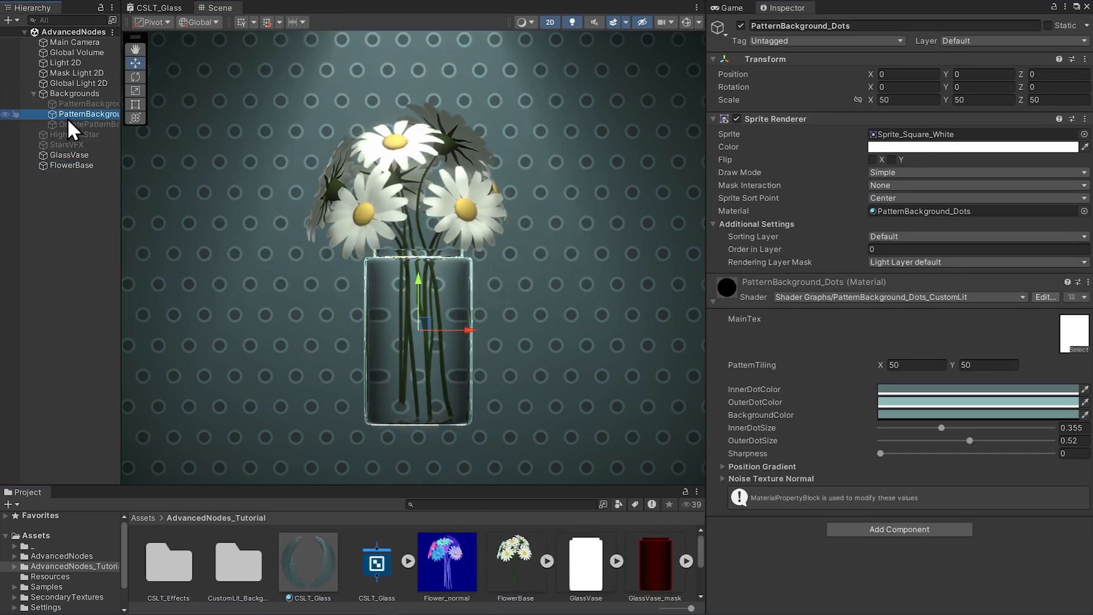
click(89, 124)
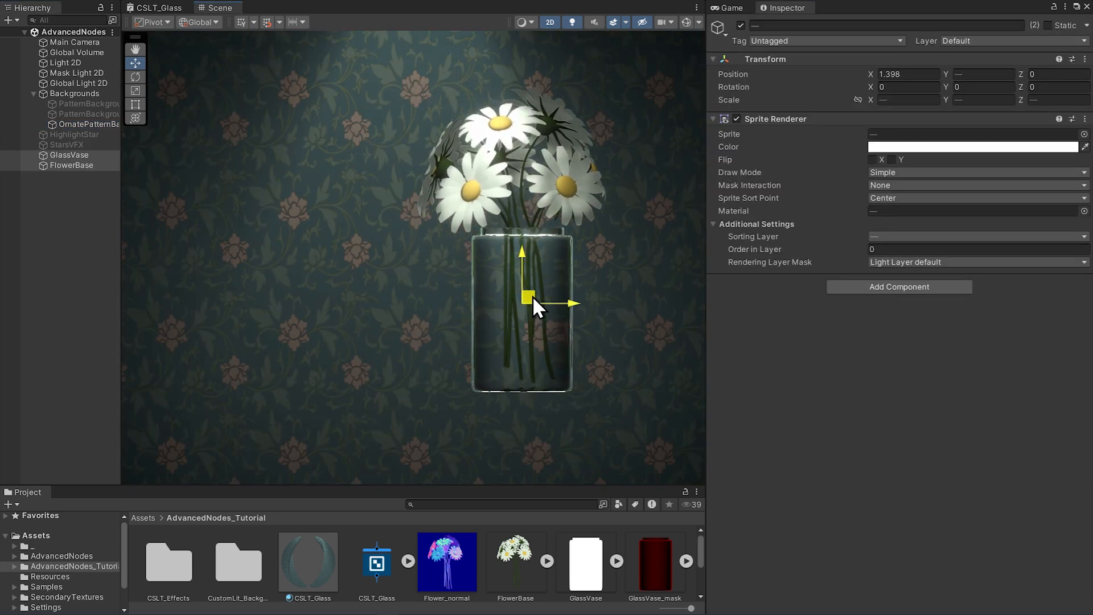
drag(526, 298, 279, 296)
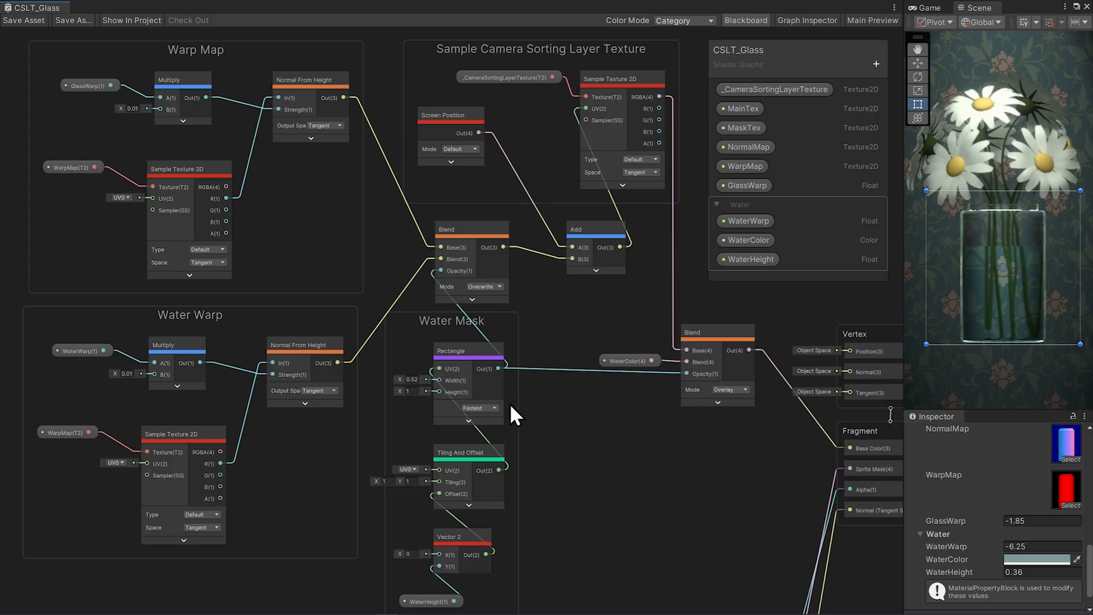
mouse_move(310, 240)
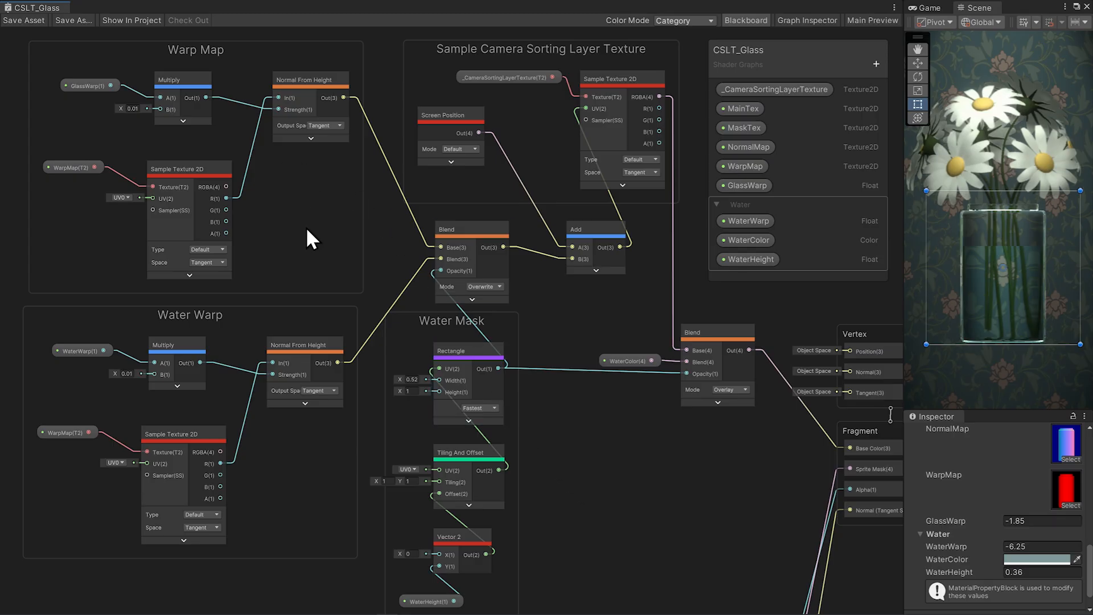
mouse_move(174, 331)
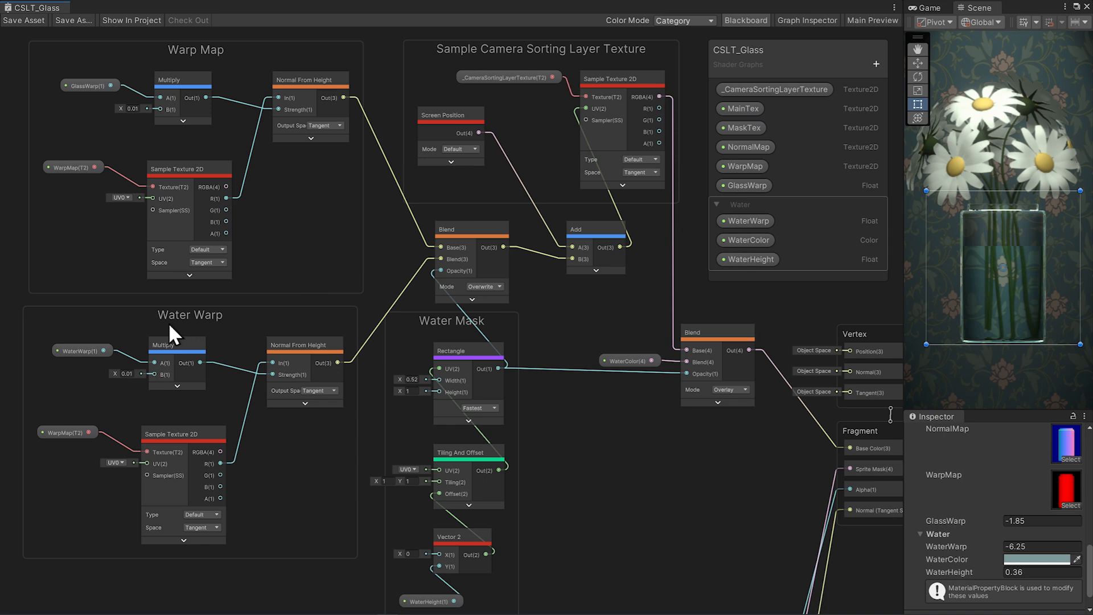
click(81, 350)
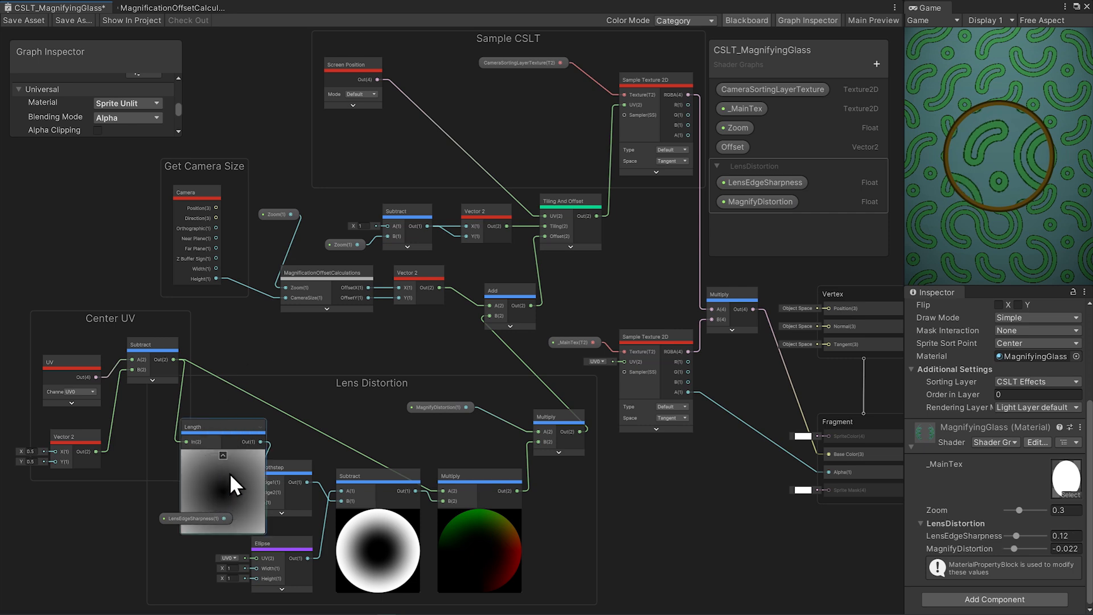
Set LensEdgeSharpness to 0.152 and MagnifyDistortion to -0.019, hiding the Length preview.
click(283, 394)
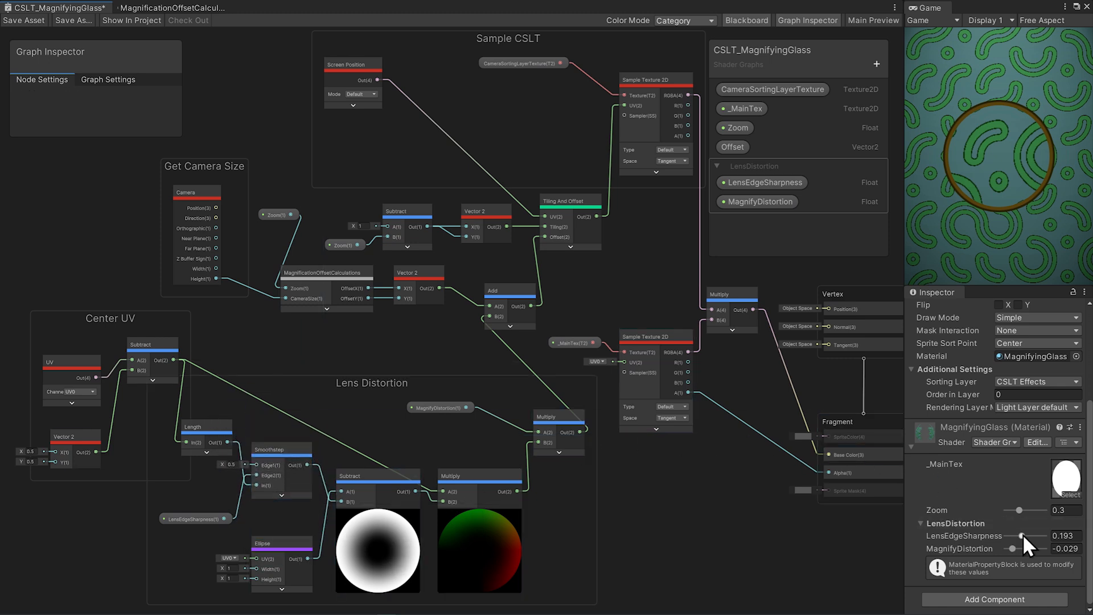
drag(1013, 536, 1025, 536)
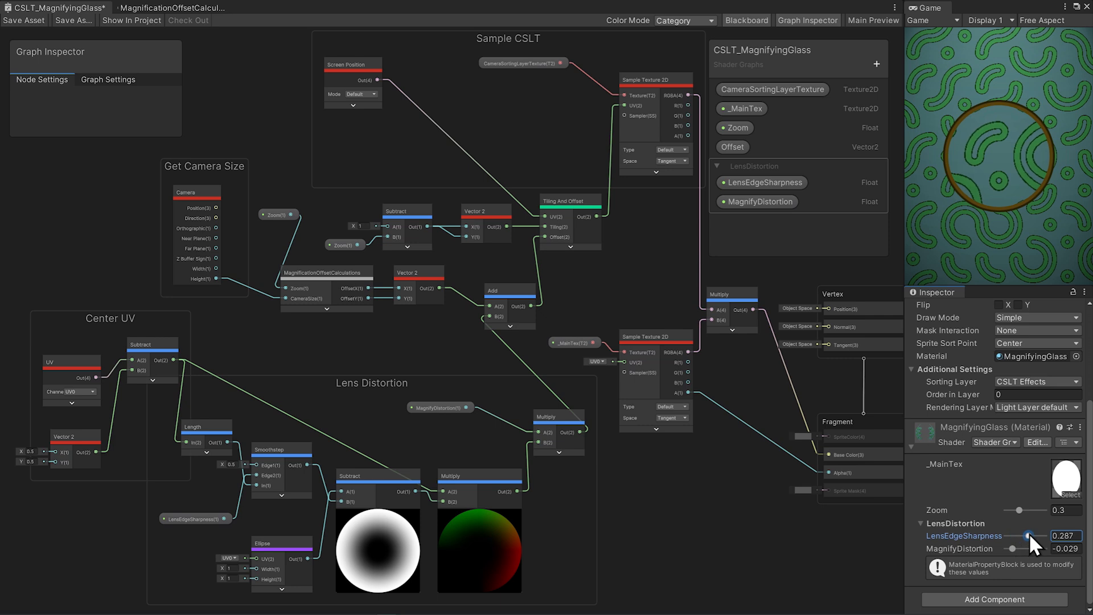
drag(1028, 535, 1016, 535)
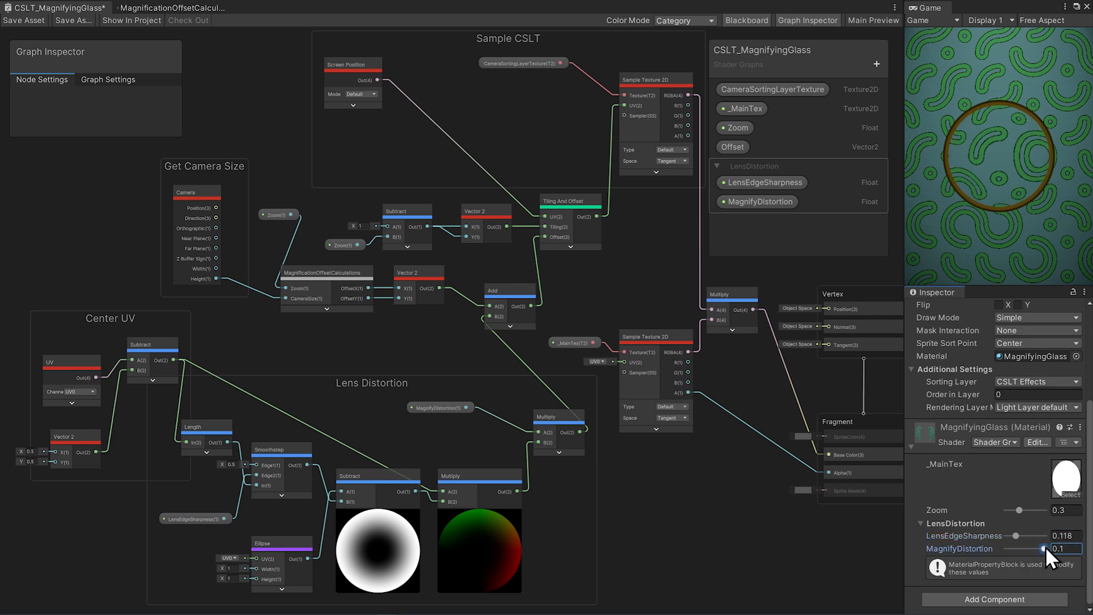
drag(1038, 549, 1018, 549)
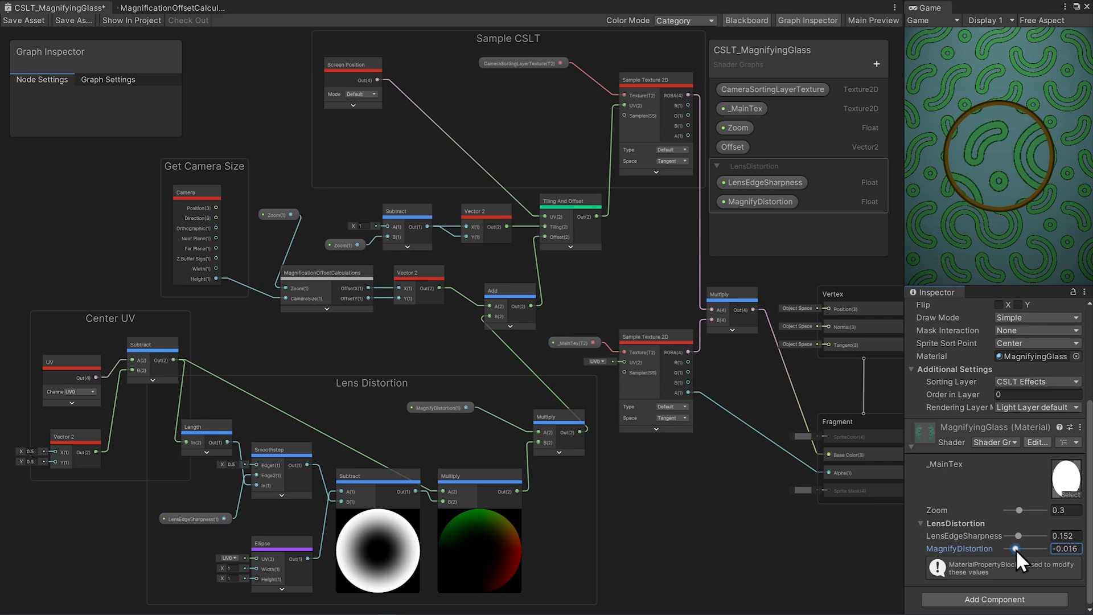
drag(1018, 549, 1015, 548)
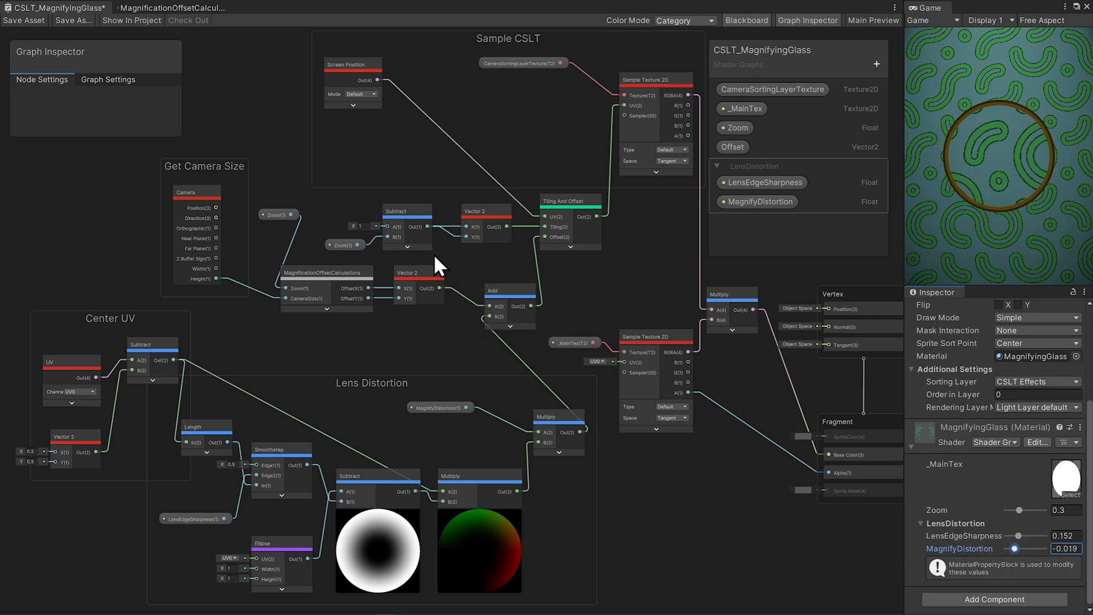
mouse_move(536, 243)
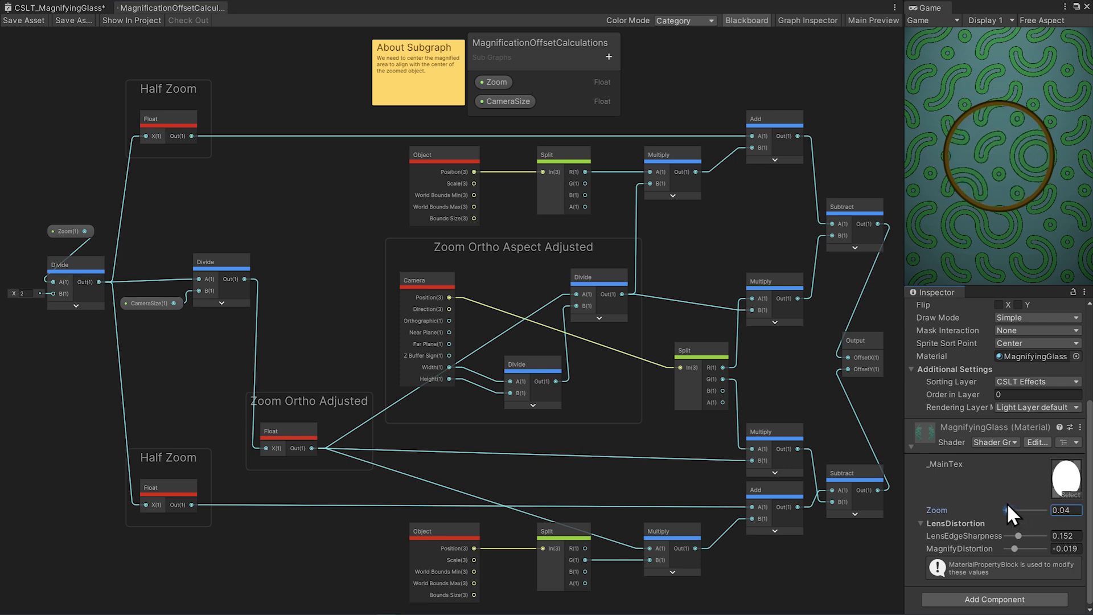
Set the MagnifyingGlass material's Zoom slider to 0.17.
drag(990, 509, 1018, 509)
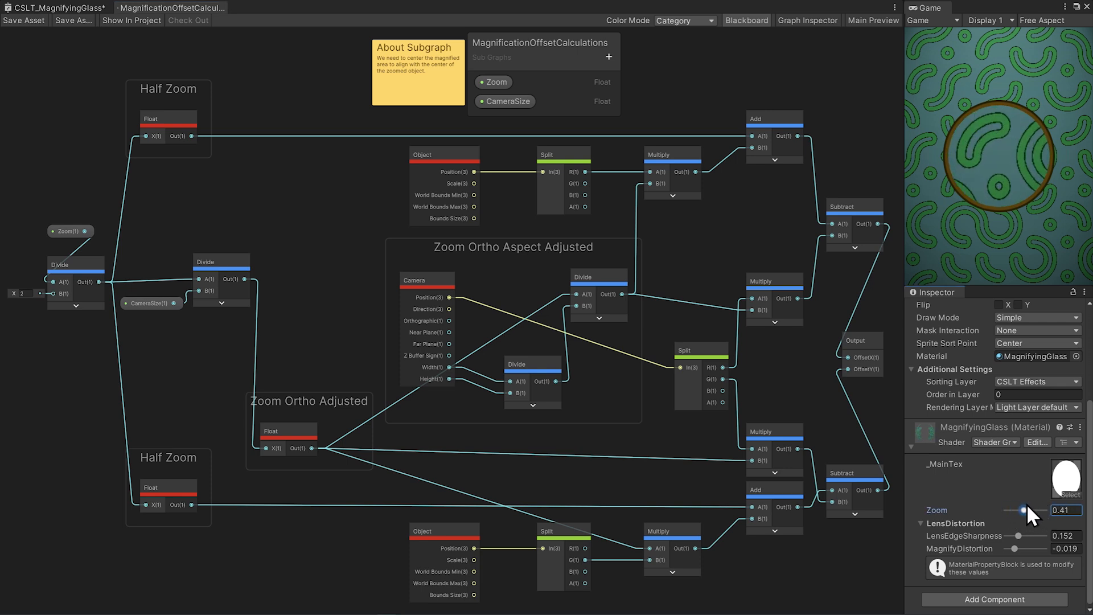
drag(1034, 509, 1021, 510)
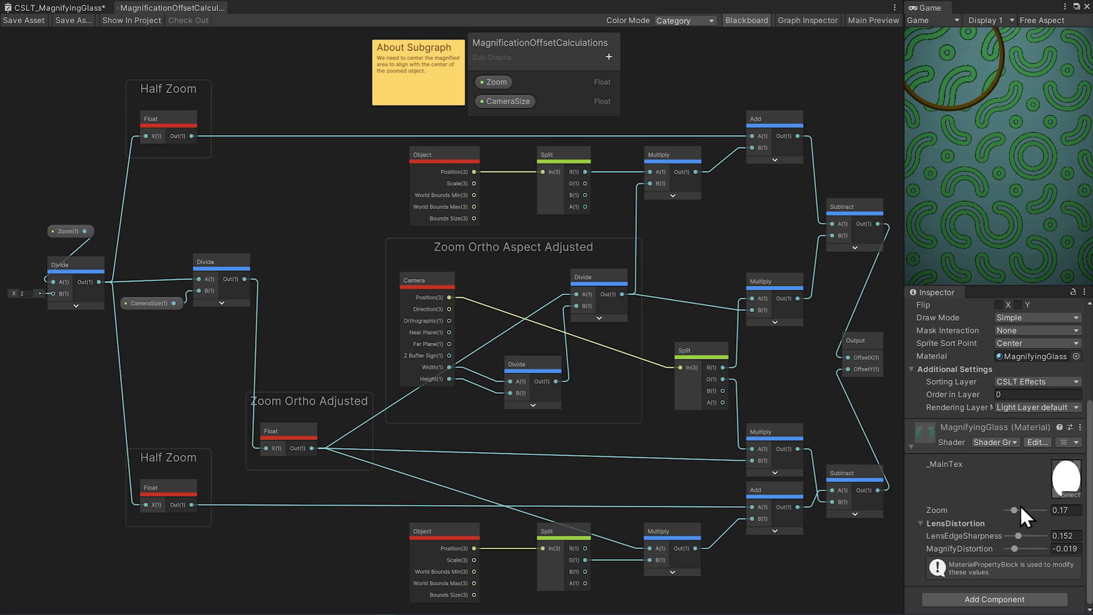
drag(1018, 509, 1016, 509)
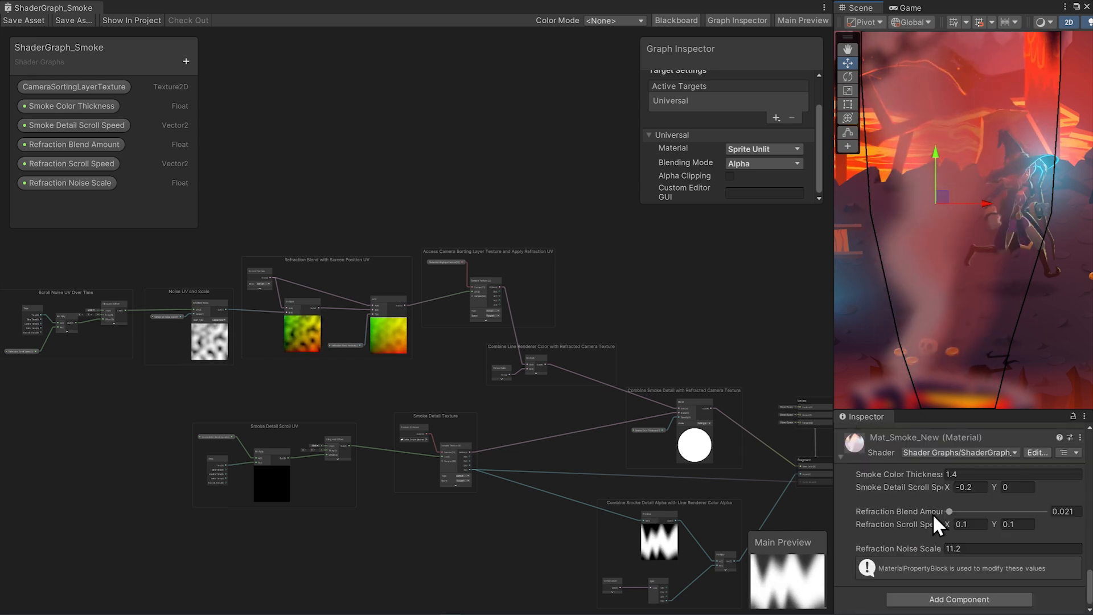
Set Mat_Smoke_New's Refraction Blend Amount to 0.021.
drag(947, 511, 954, 511)
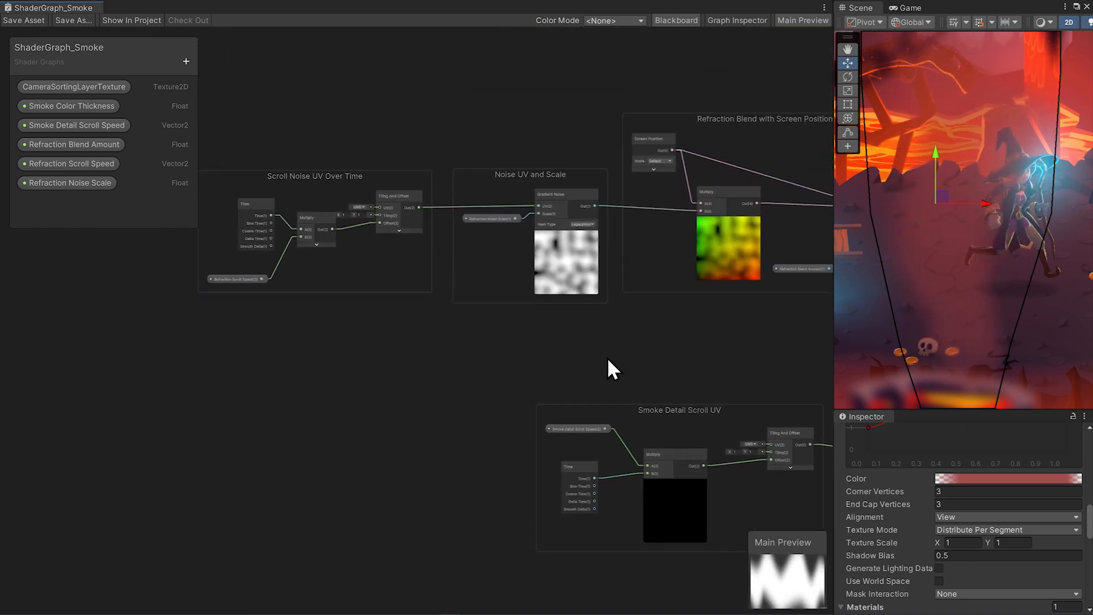
click(72, 164)
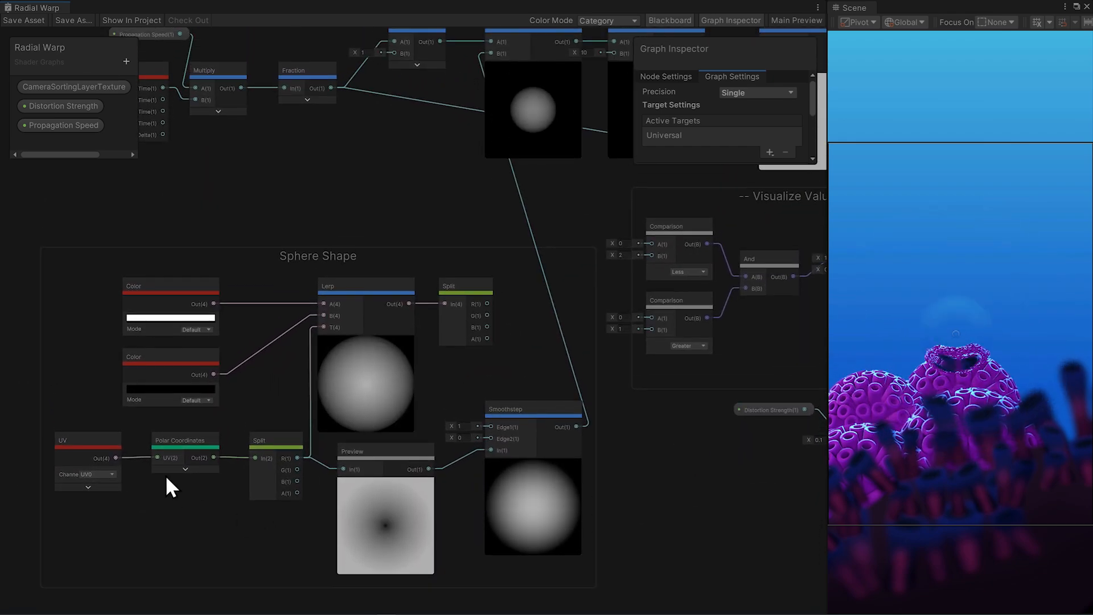
Expand the Smoothstep node preview in the Radial Warp graph's Sphere Shape group.
click(184, 446)
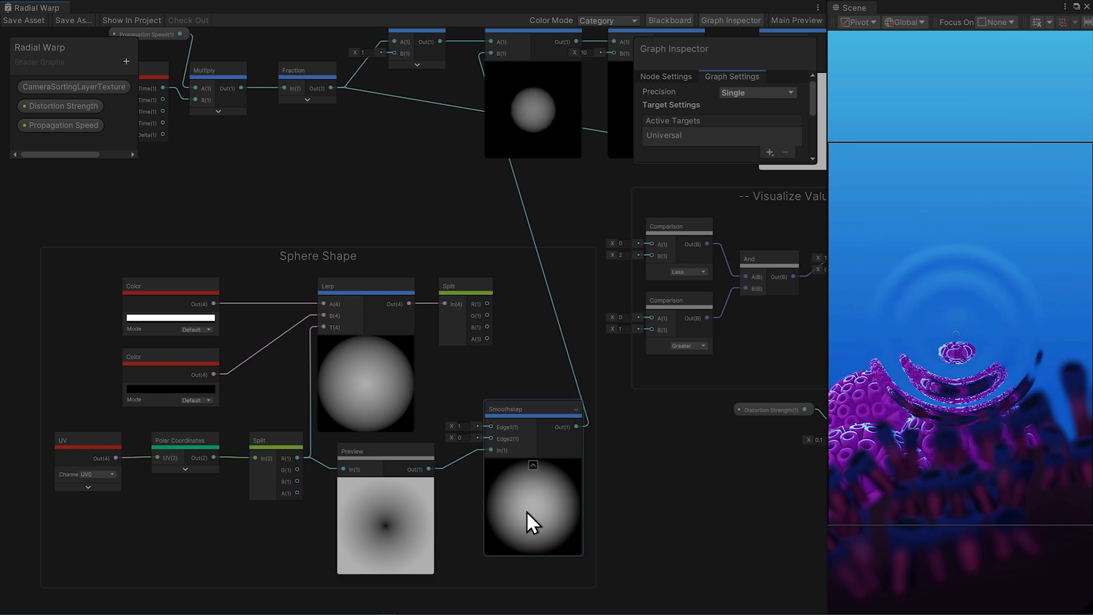
mouse_move(571, 547)
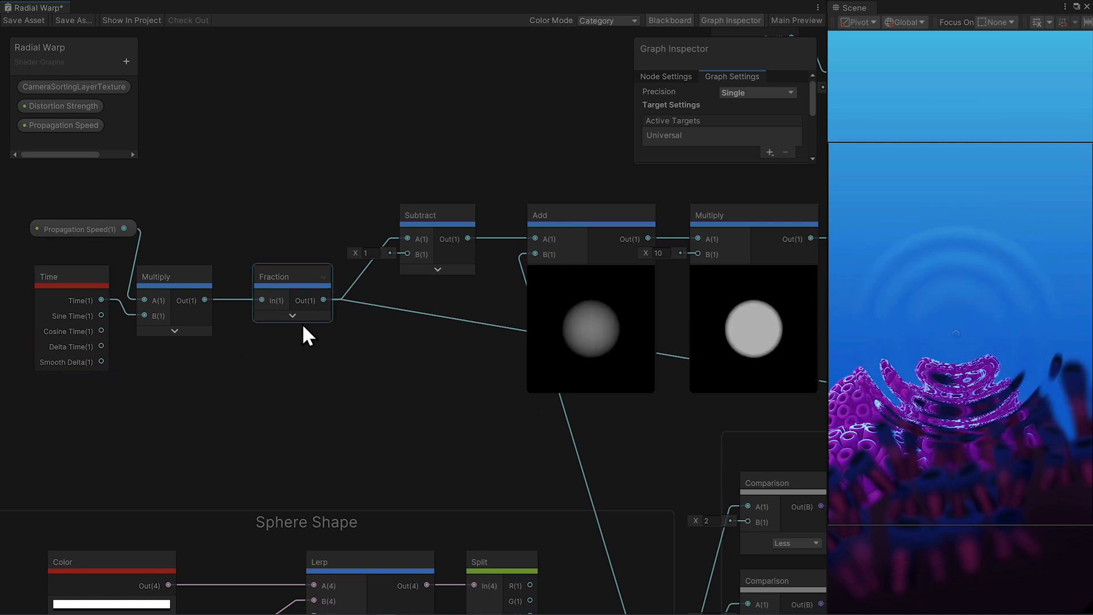
Clamp the ripple between 1.57 and 7.85 and set the Less Comparison's B to 4.
click(293, 315)
text(3)
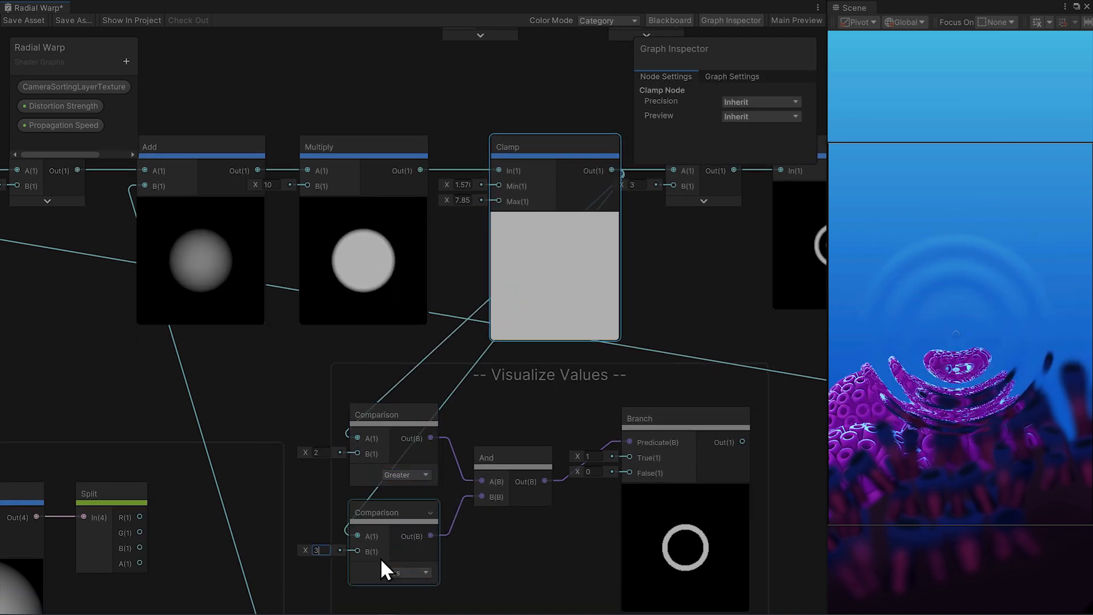
click(393, 572)
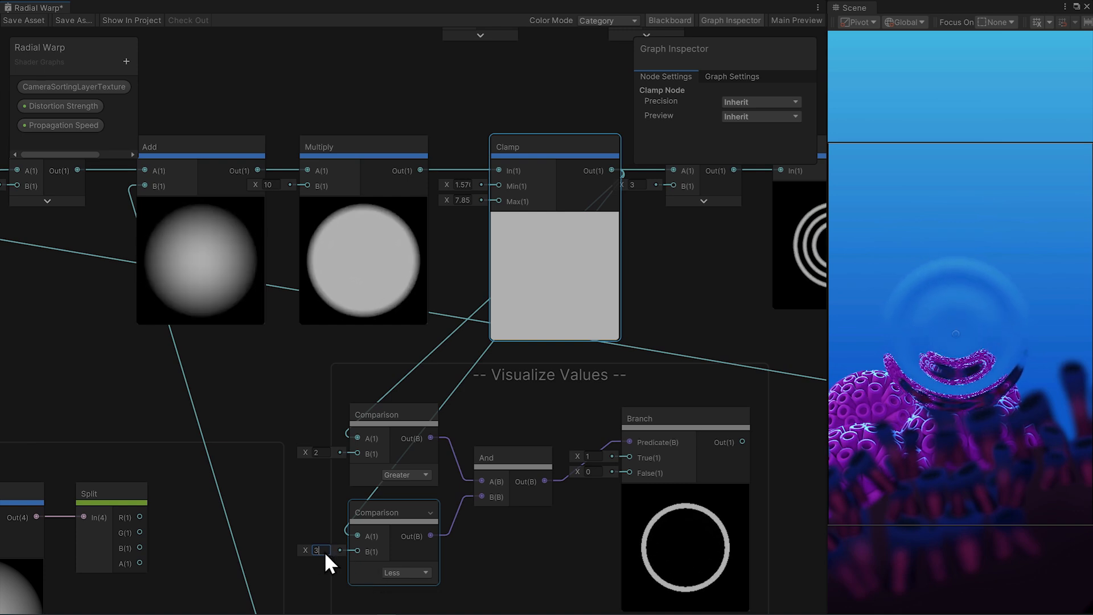
text(4)
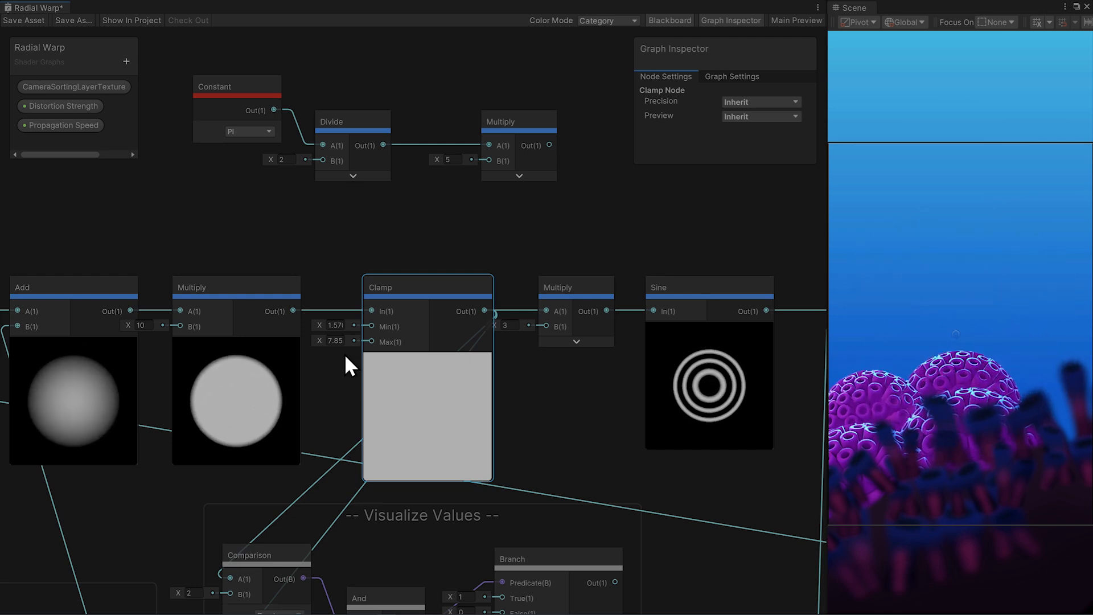
Feed a Constant PI node divided by 2 into the Clamp's Min input.
click(236, 97)
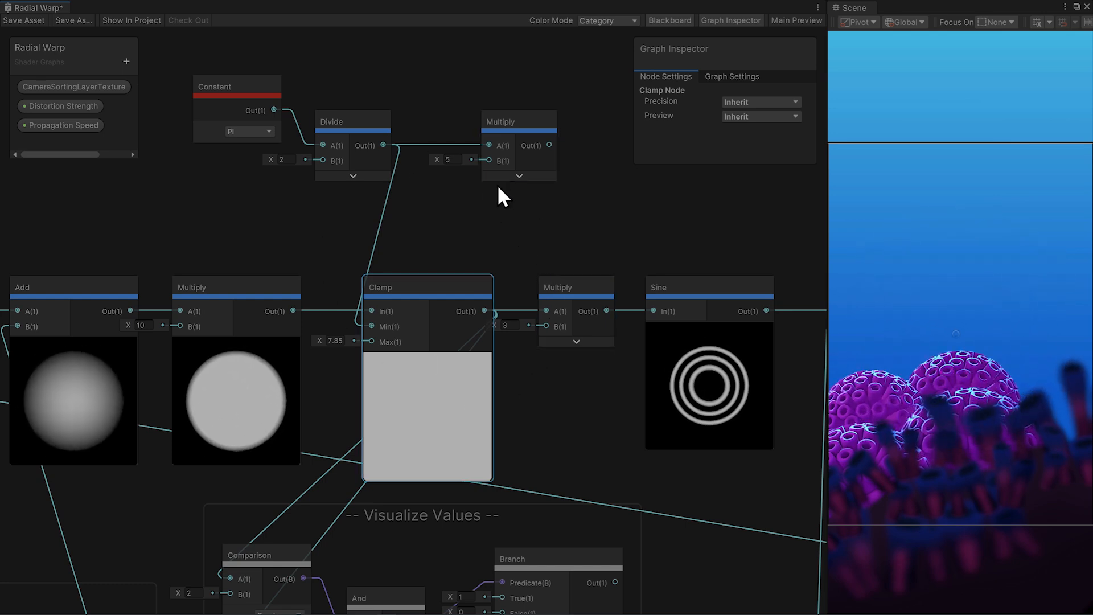
mouse_move(473, 191)
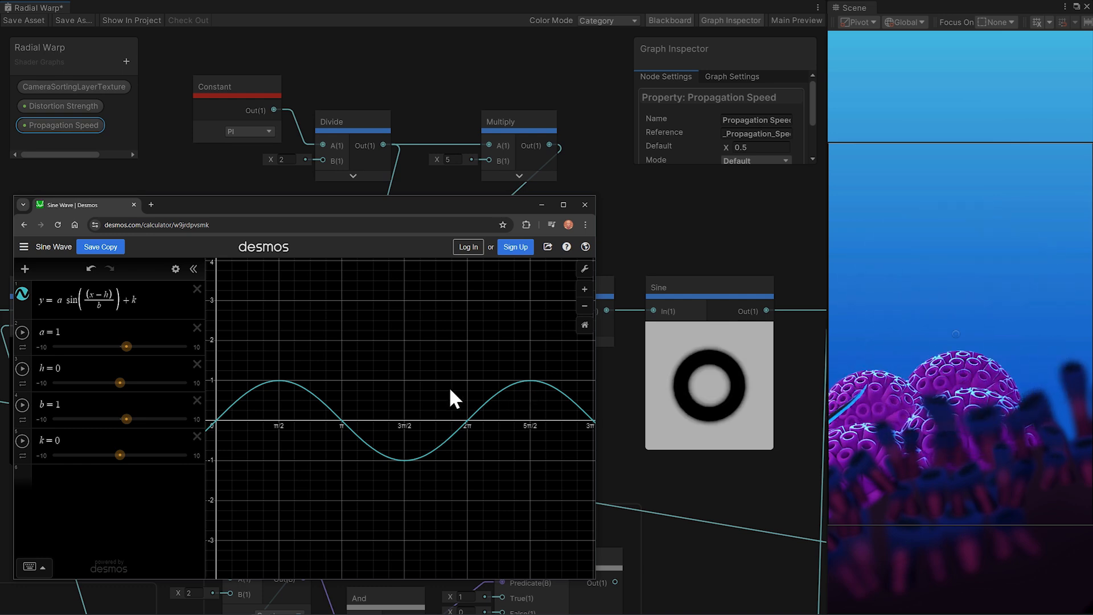
Change the Desmos sine wave's b slider value, then minimize the browser window.
click(52, 404)
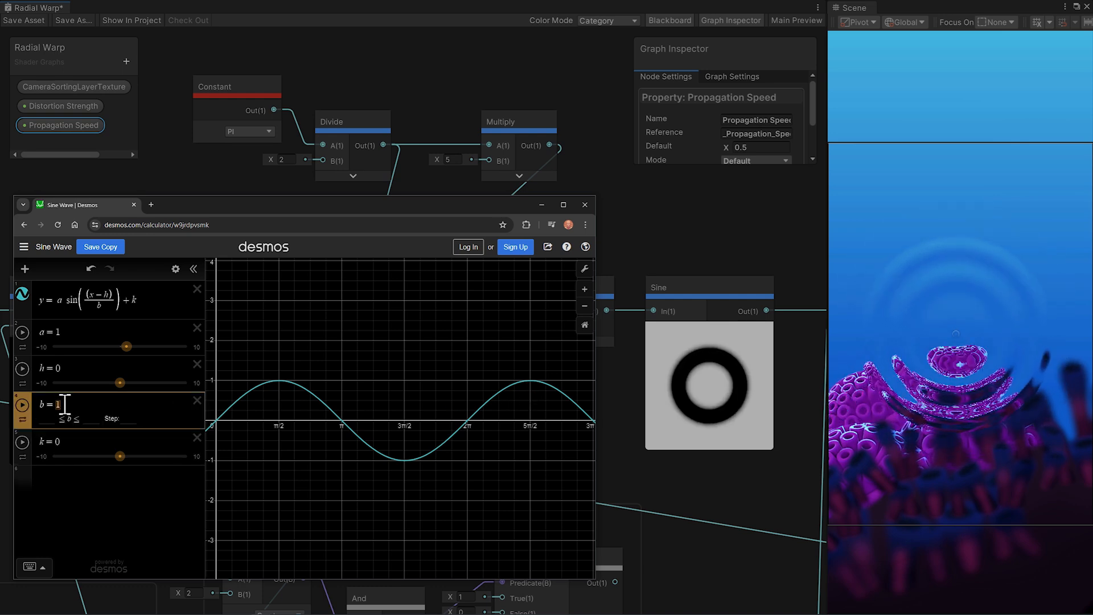
text(.5)
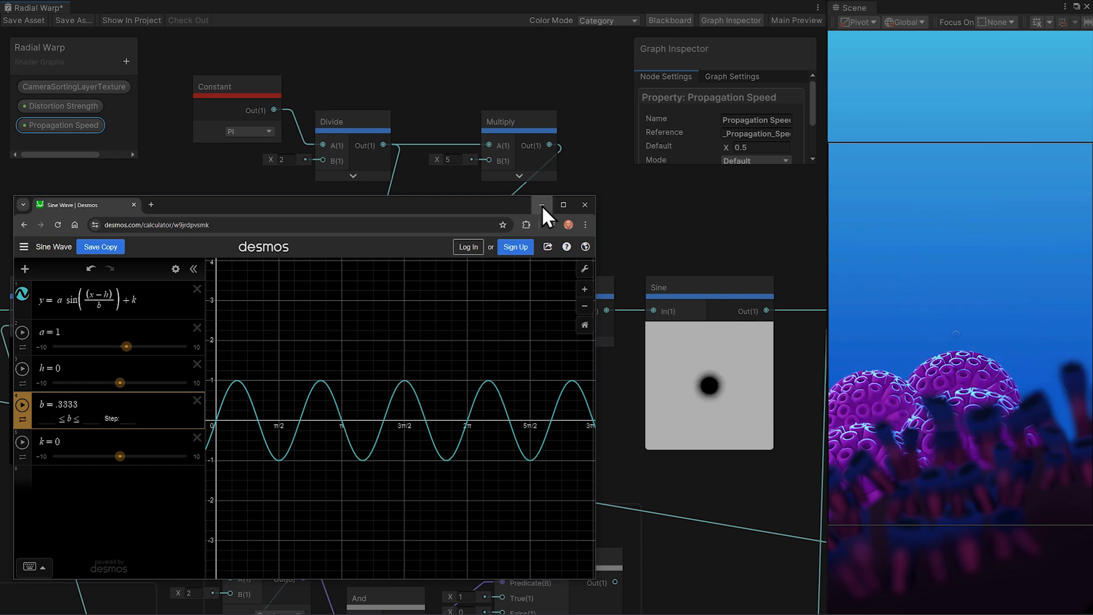
click(540, 204)
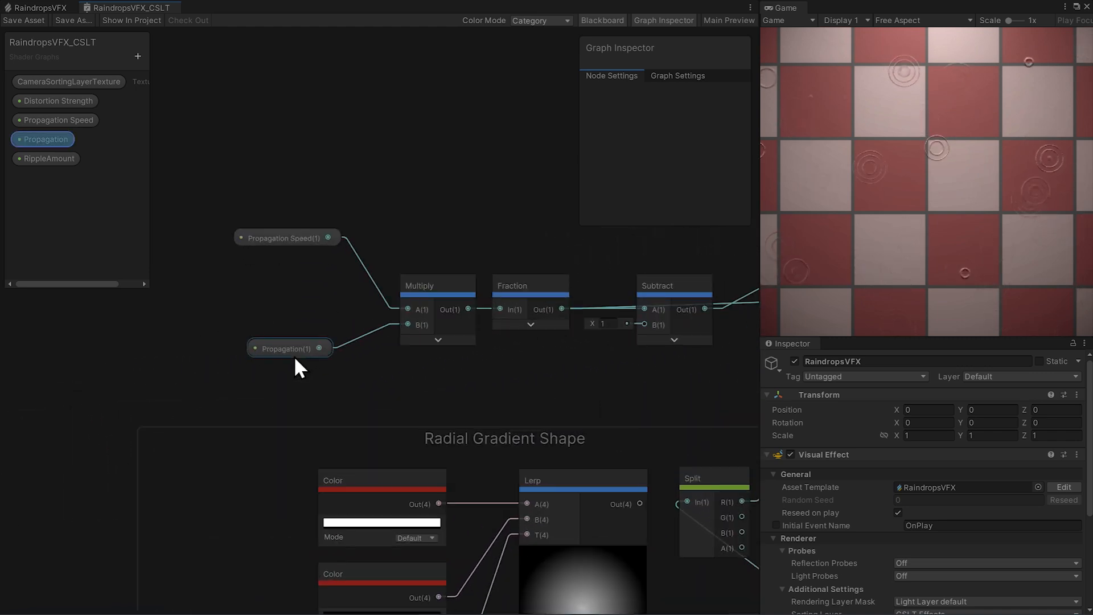
Inspect the Propagation blackboard property, then switch to the RaindropsVFX effect graph.
click(289, 347)
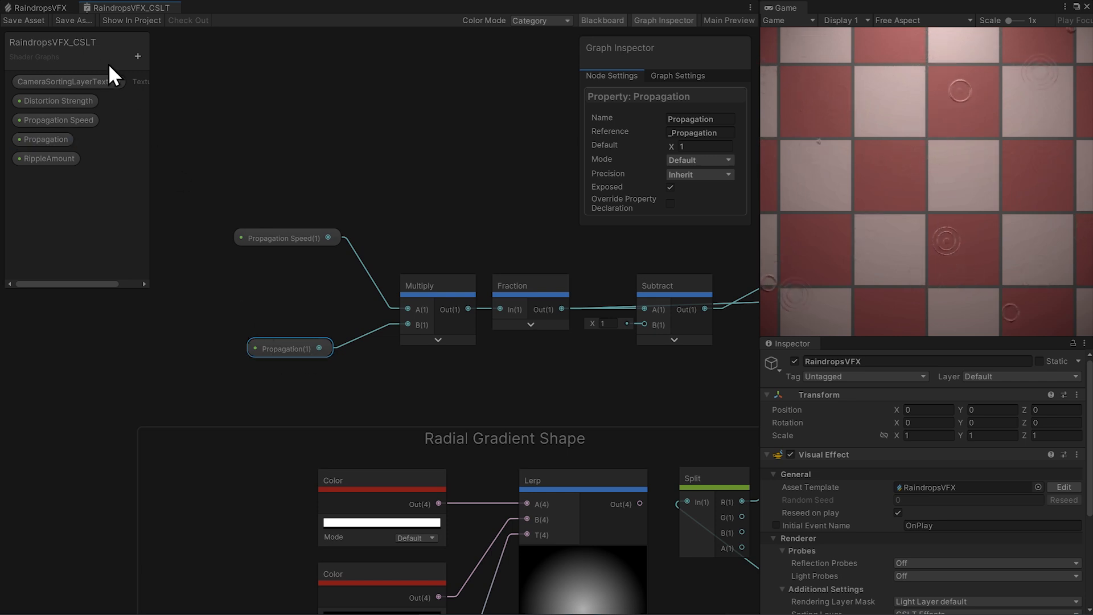
click(40, 7)
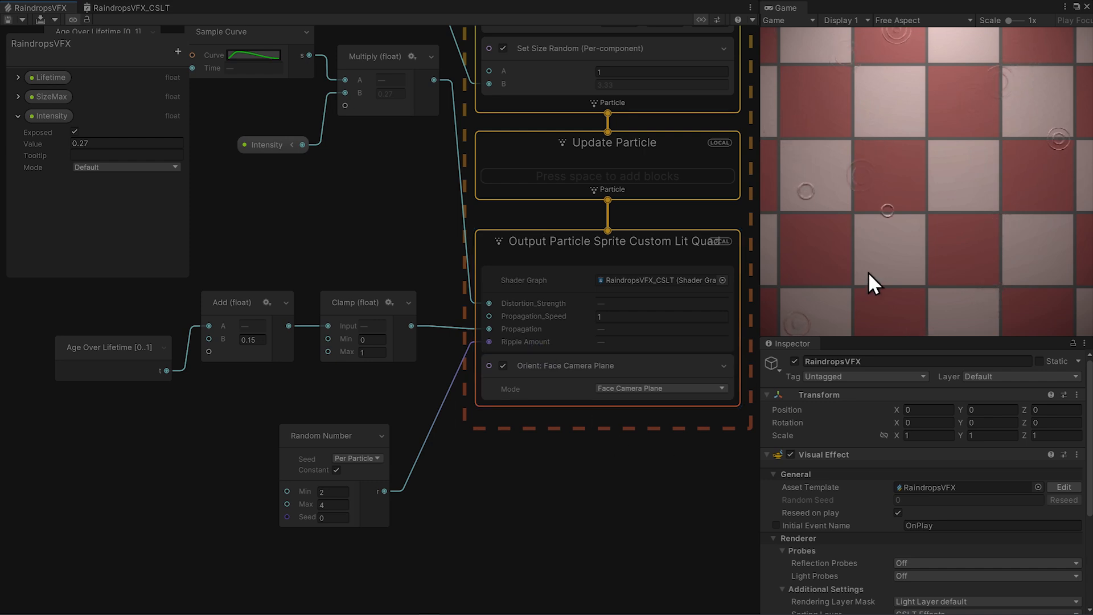
mouse_move(888, 279)
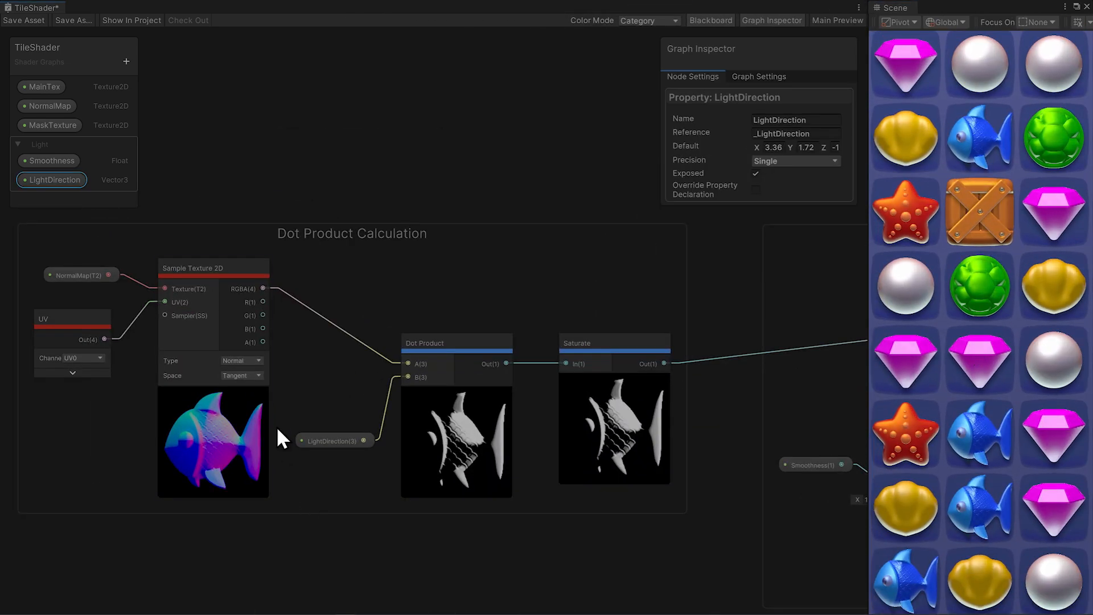
Edit LightDirection's default vector to Y 0 and Z -1.3.
click(49, 105)
text(.3)
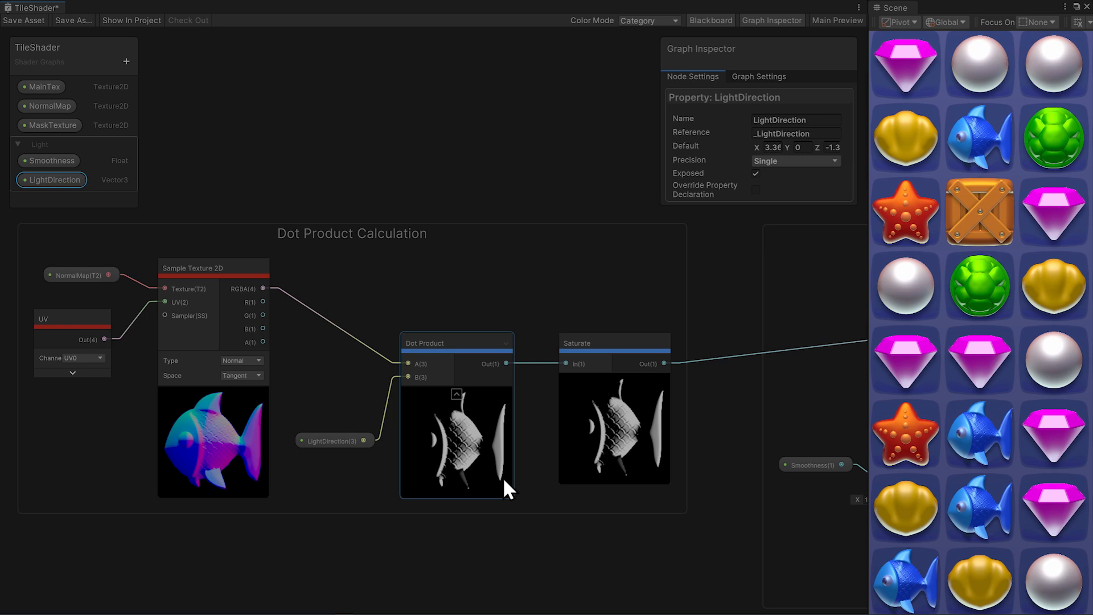
mouse_move(419, 465)
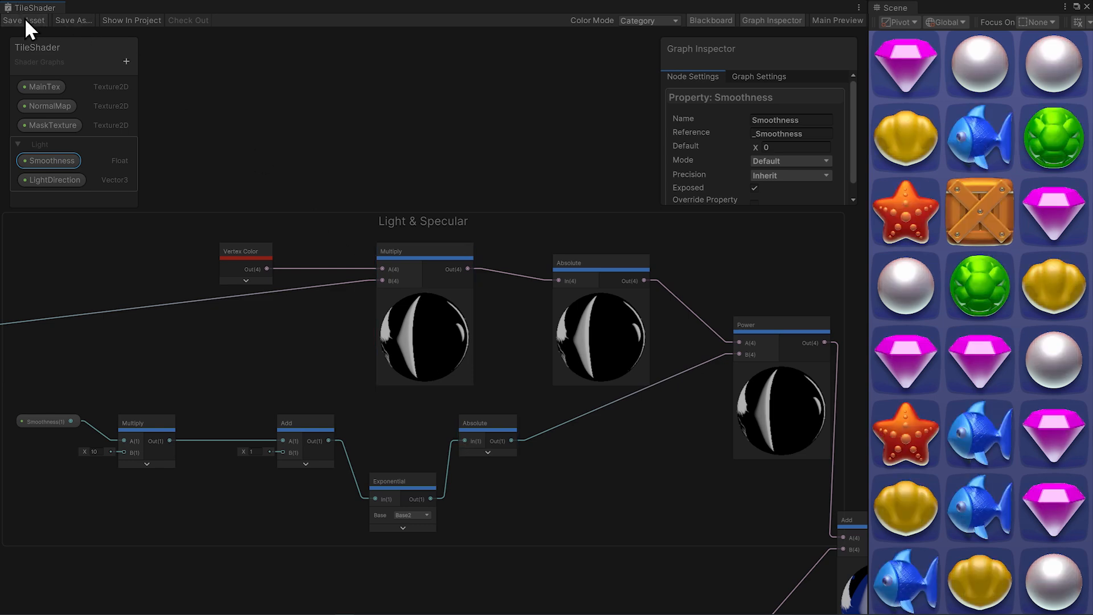
Save the TileShader graph asset.
click(488, 495)
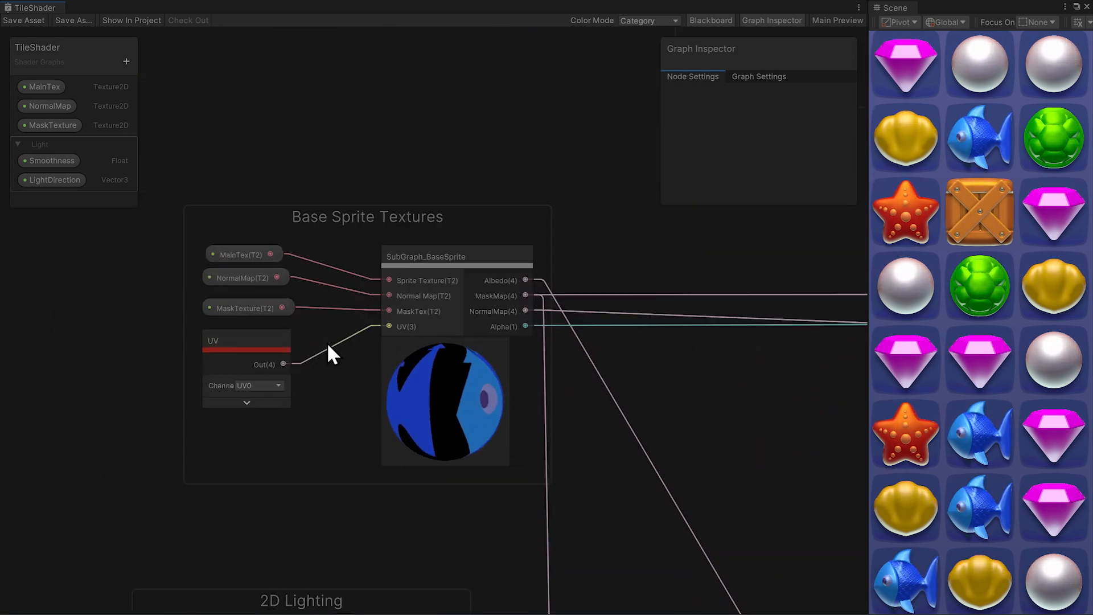
click(247, 308)
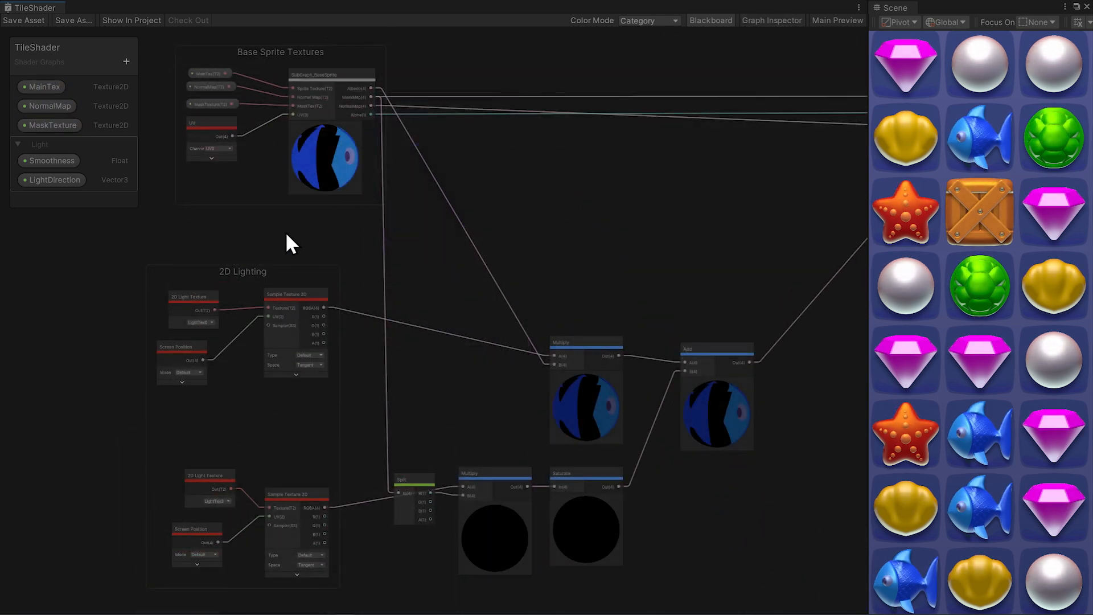
click(193, 309)
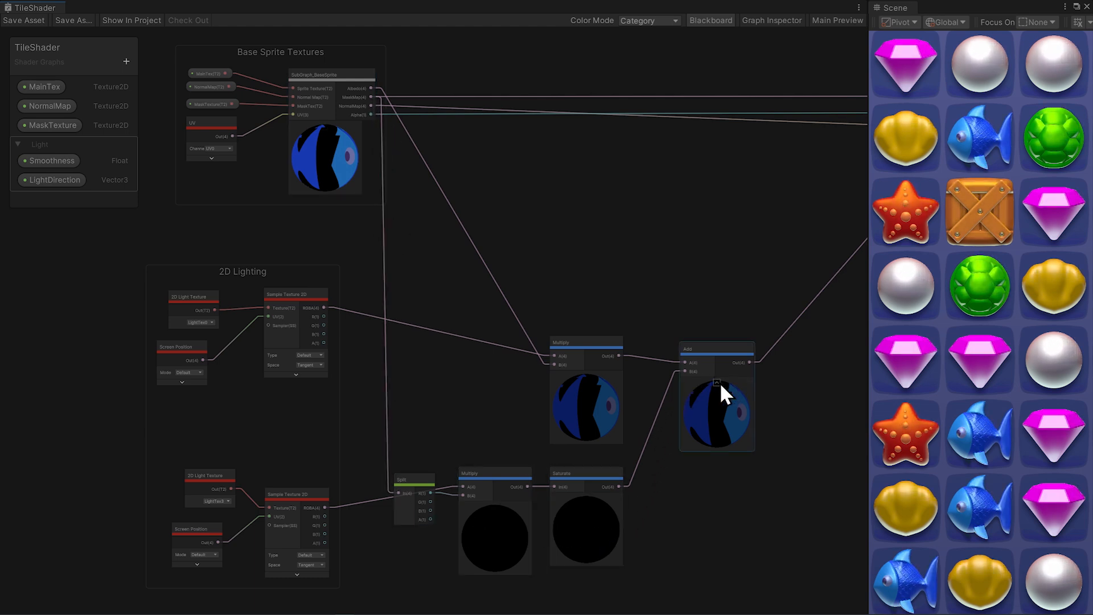
drag(724, 394, 748, 283)
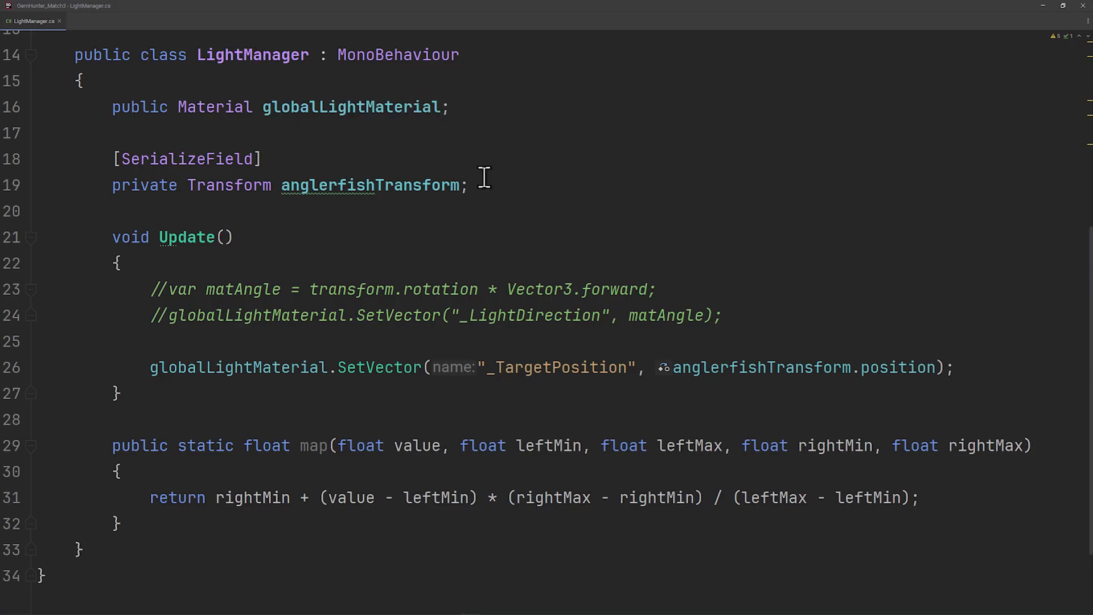
mouse_move(498, 231)
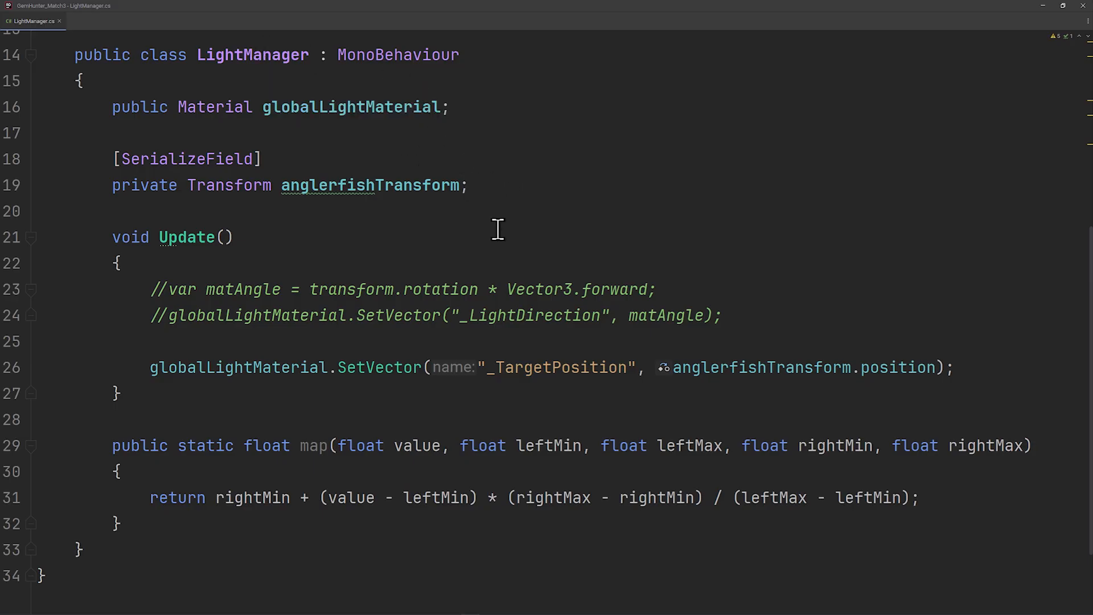
mouse_move(569, 311)
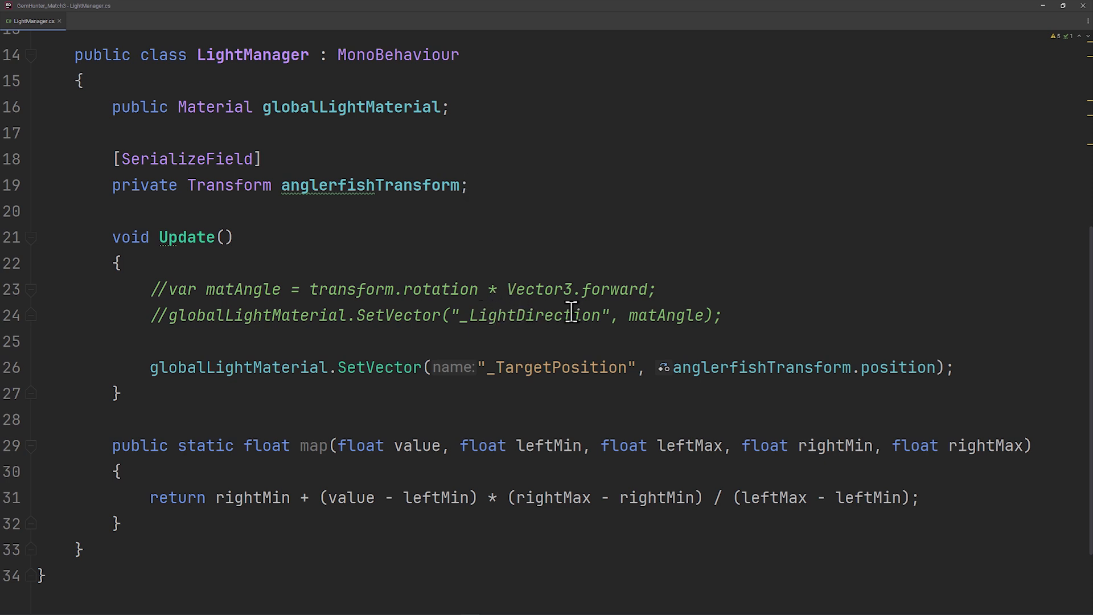
mouse_move(307, 315)
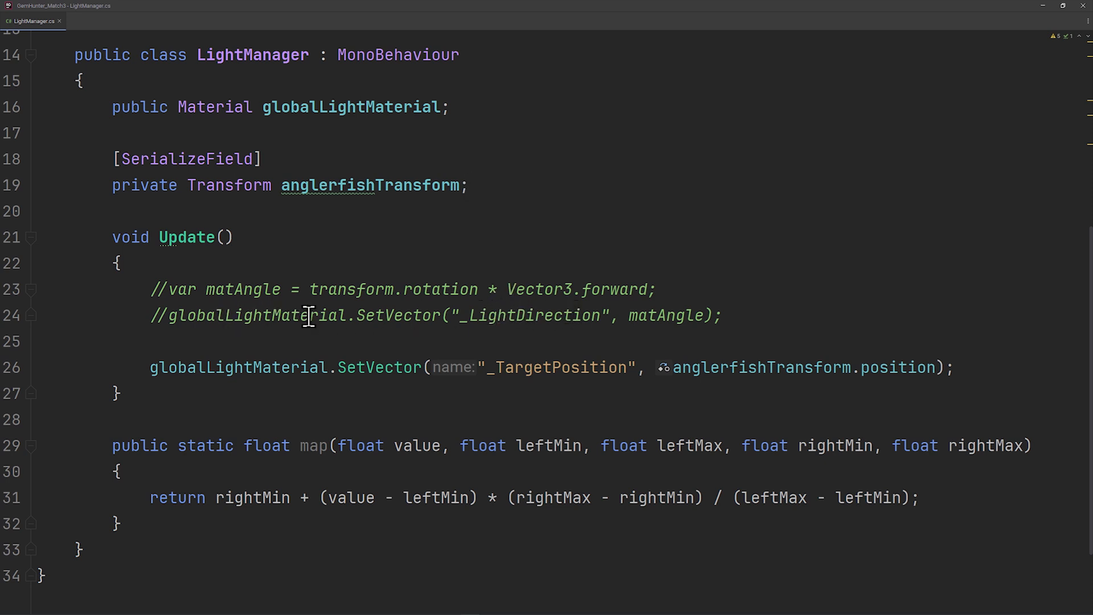
mouse_move(338, 335)
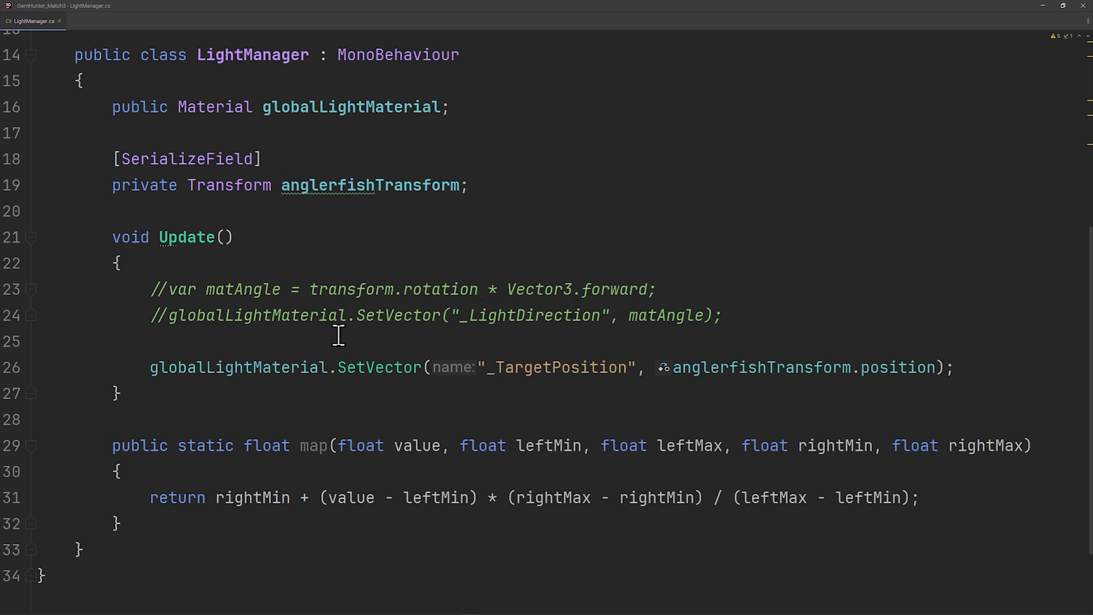
mouse_move(619, 205)
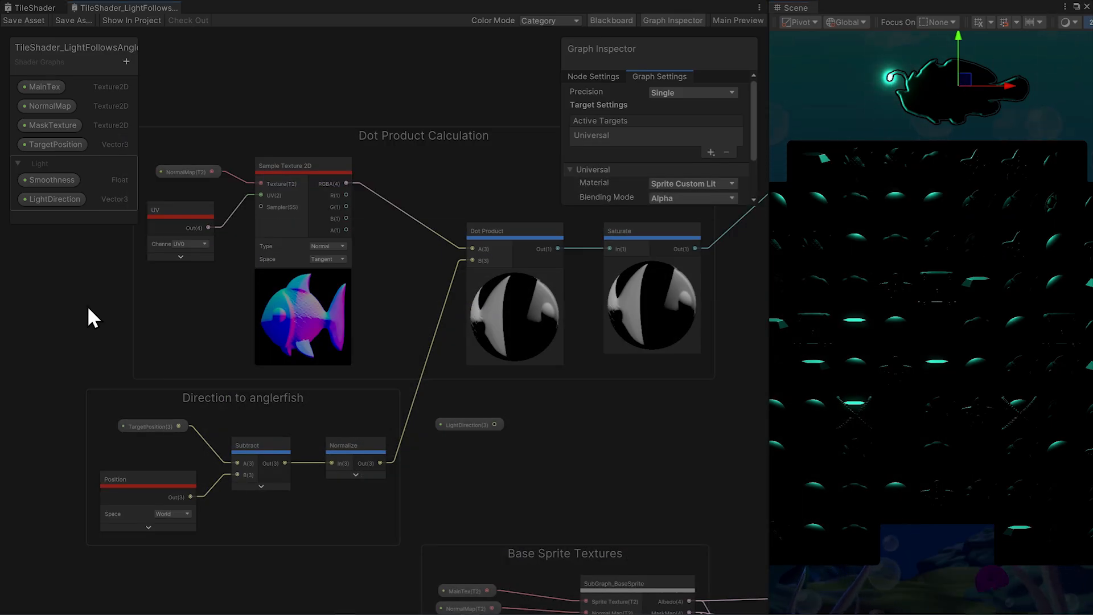
Select the Normalize node, then drag the anglerfish upward over the tile grid.
click(469, 423)
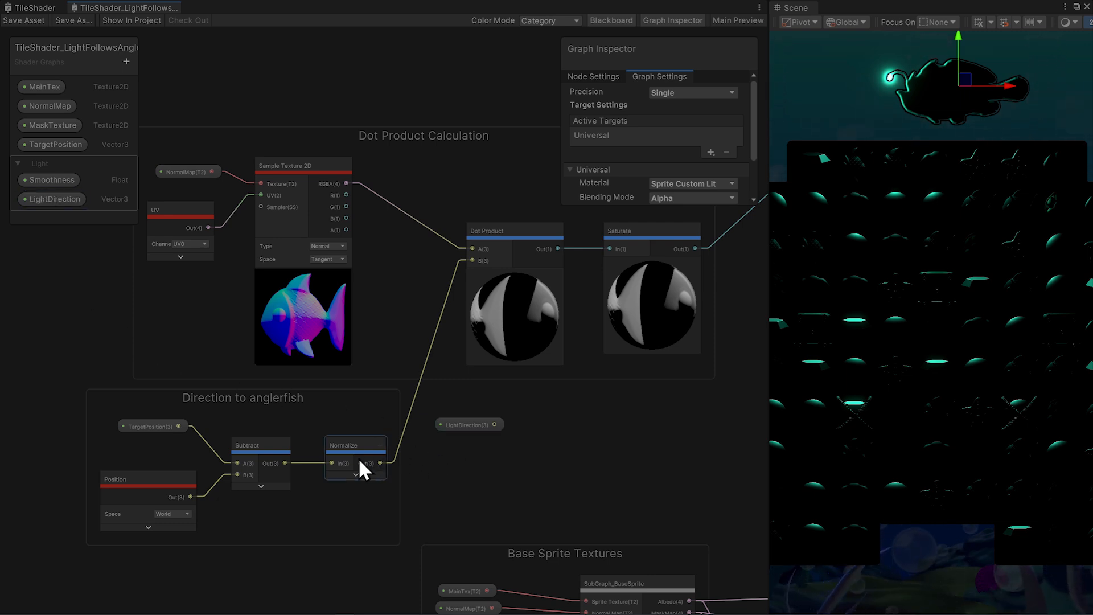
click(260, 445)
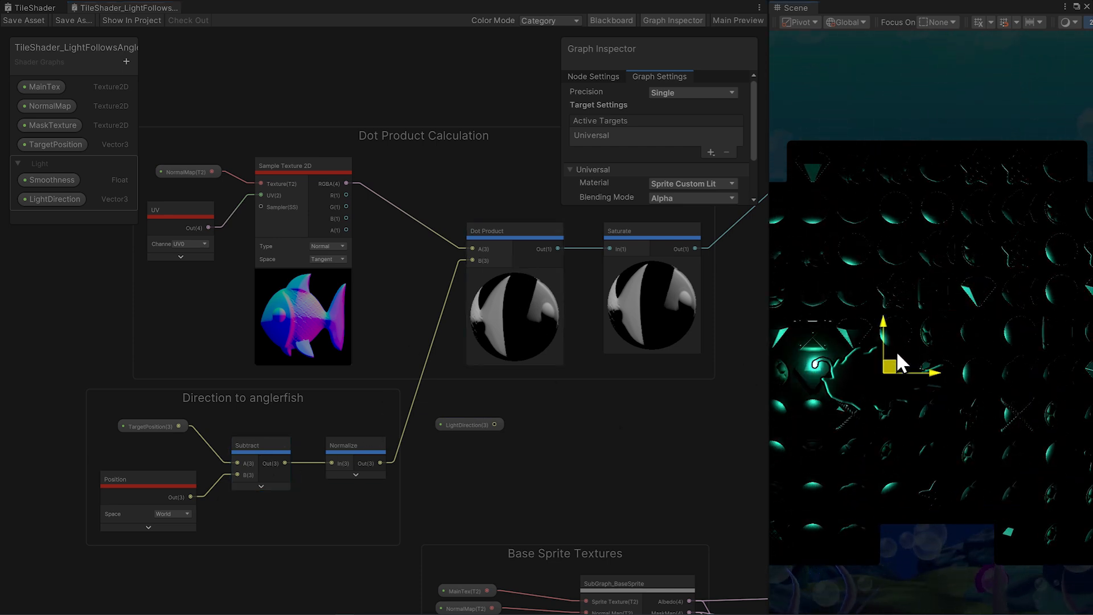
drag(885, 366, 920, 279)
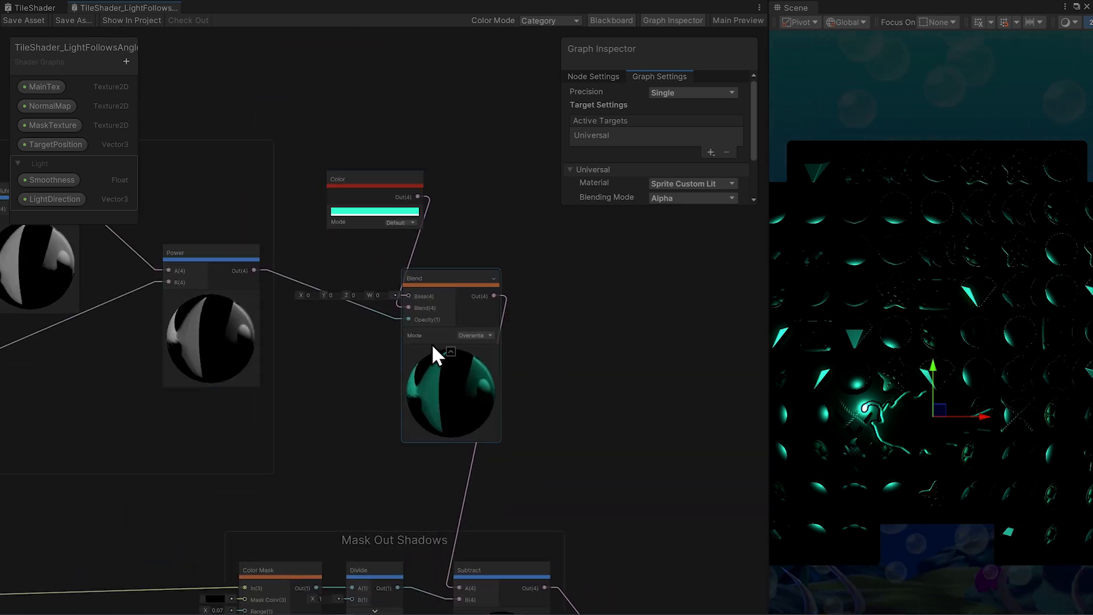
Switch to the Fog_CustomLit shader graph with the foggy lantern scene.
click(373, 210)
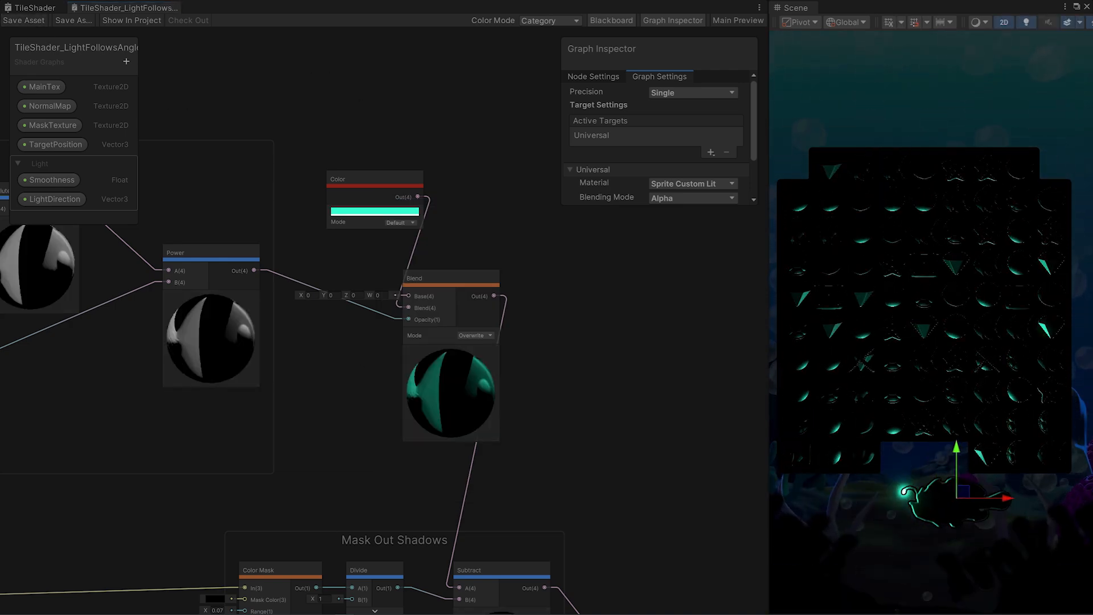
click(43, 8)
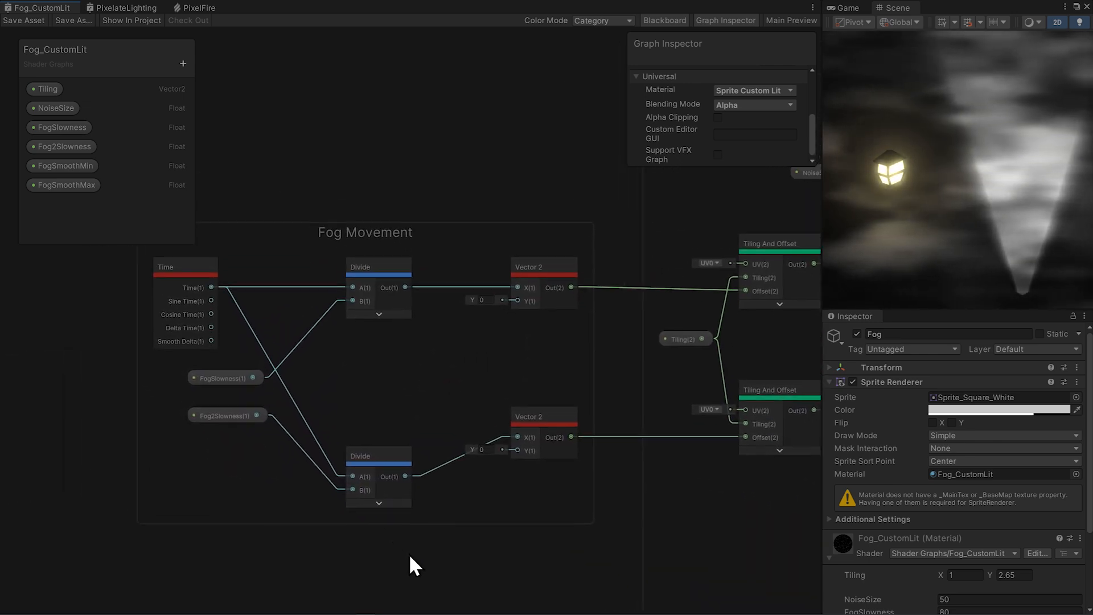
Bring the Fog Noise nodes and Fog_CustomLit material properties into view.
drag(415, 565, 429, 449)
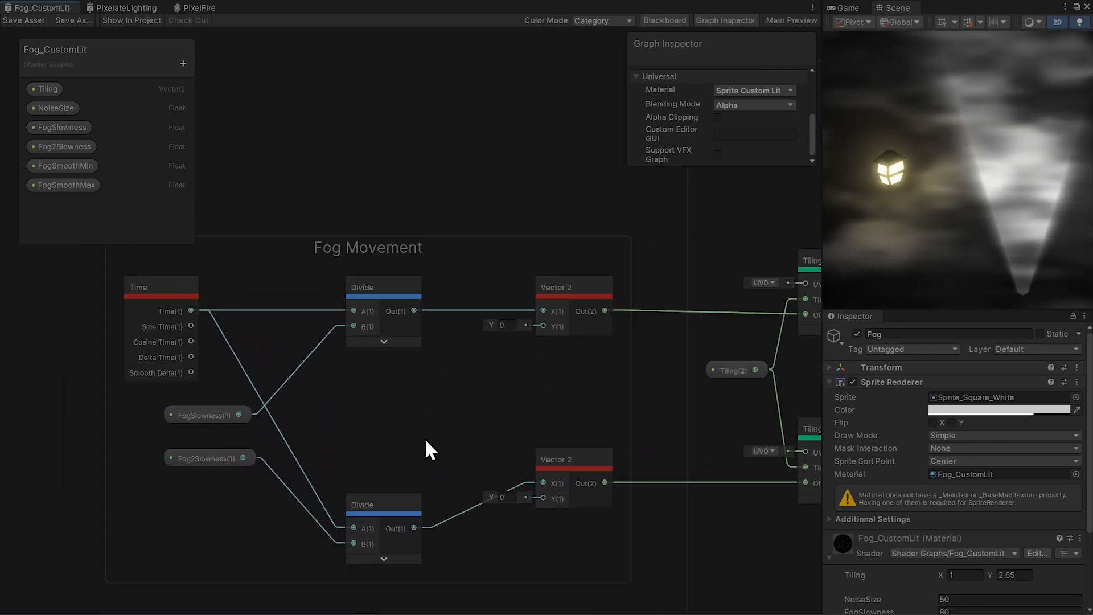
click(209, 458)
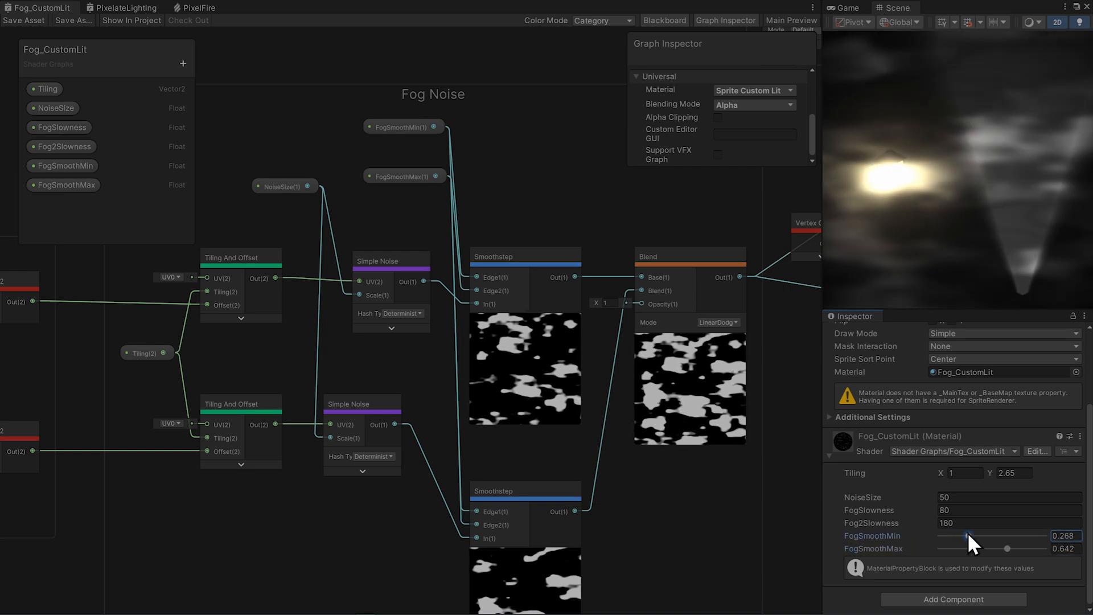
Lower FogSmoothMin to about 0.18, set the noise Blend mode to Screen, and save.
drag(975, 535, 958, 535)
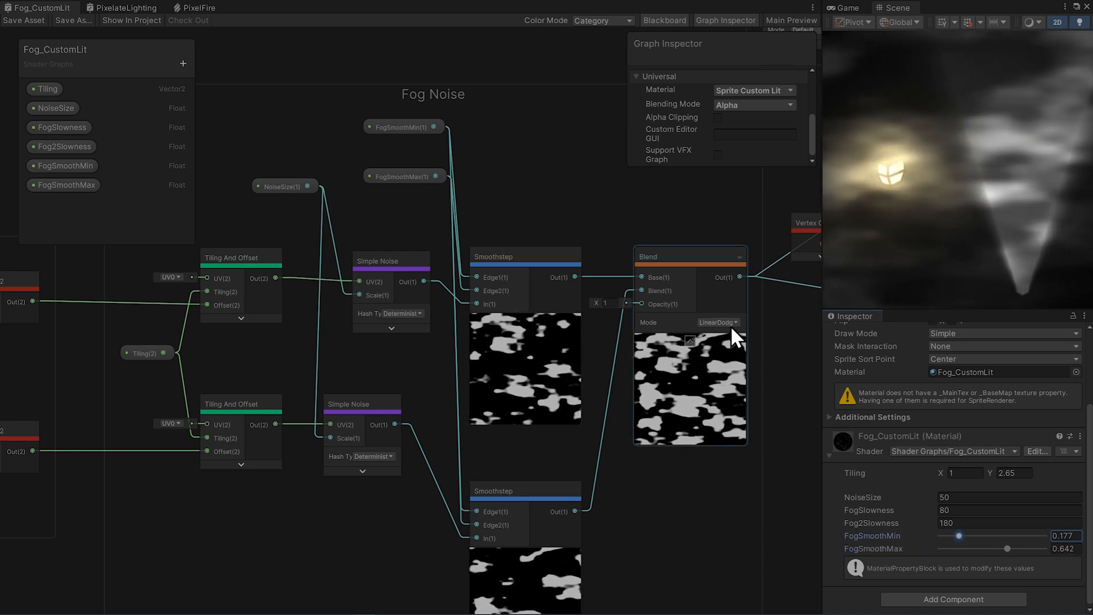
click(717, 322)
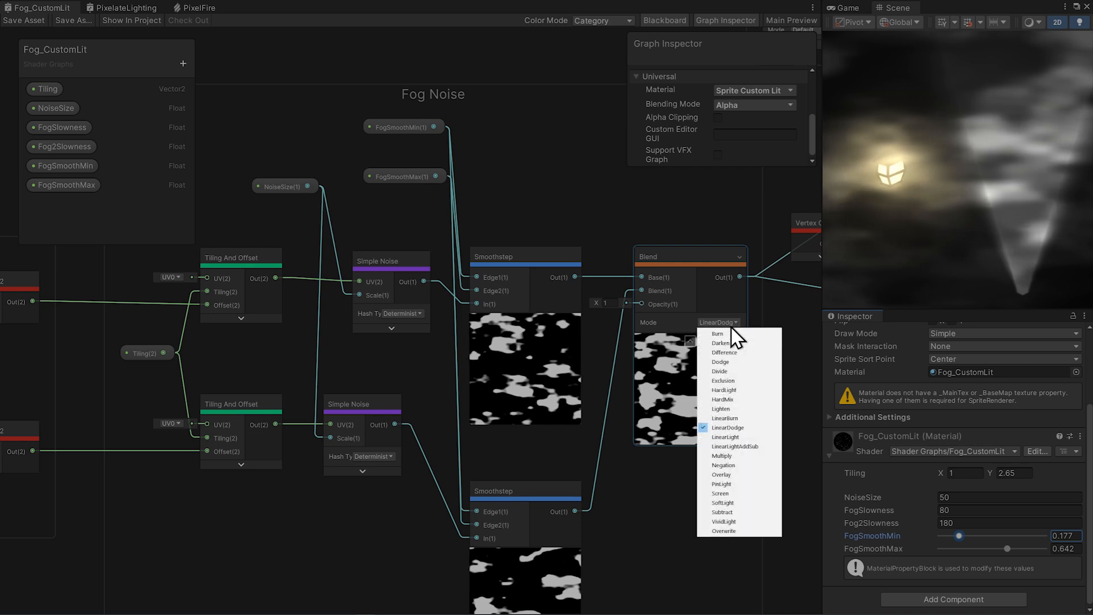
click(720, 493)
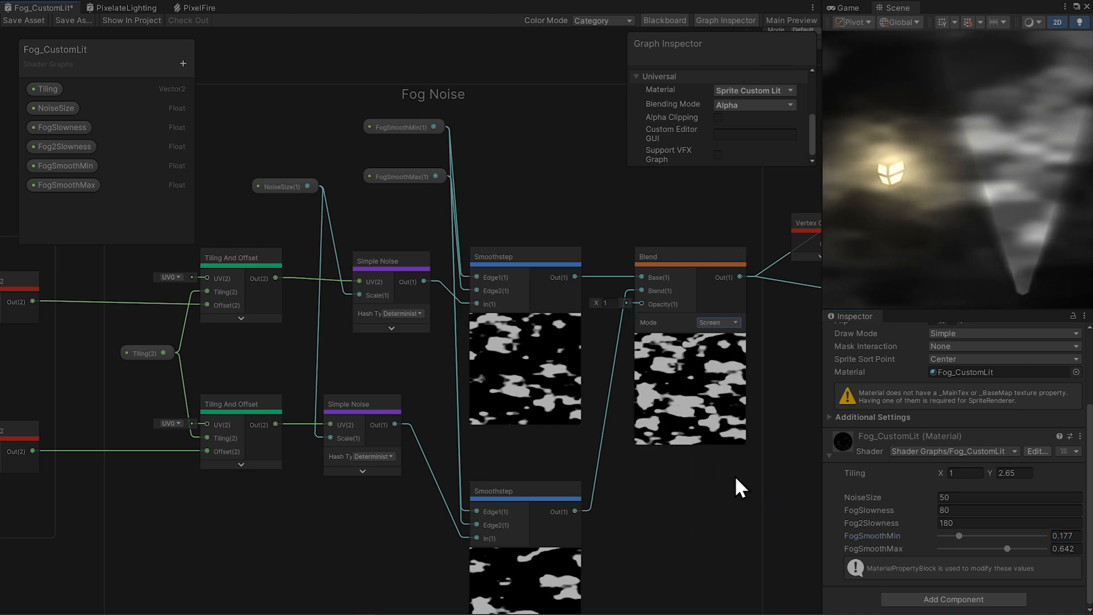
click(23, 21)
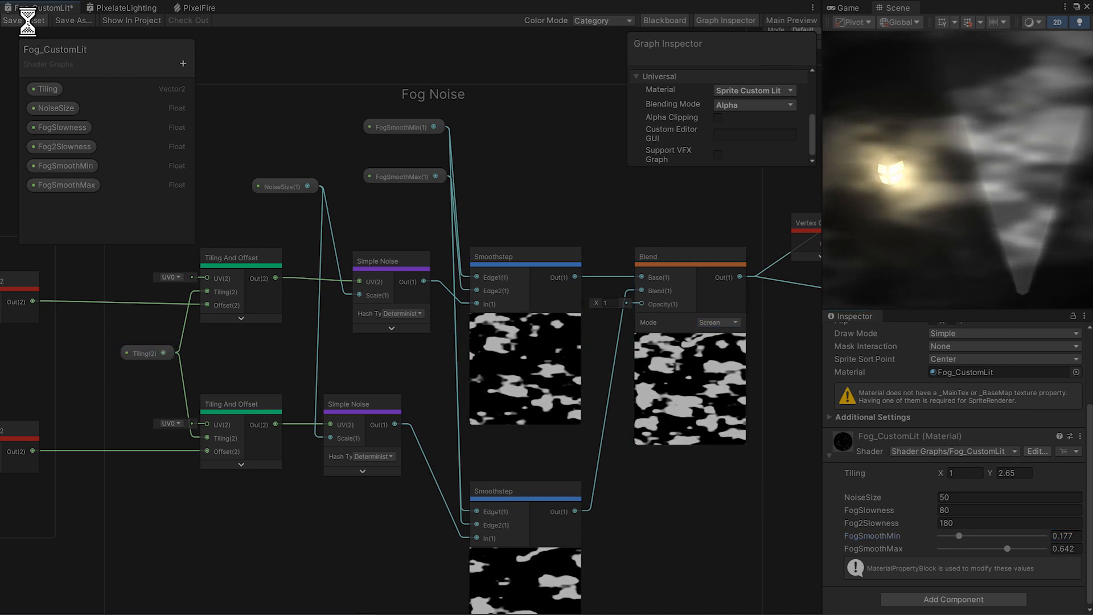
click(14, 21)
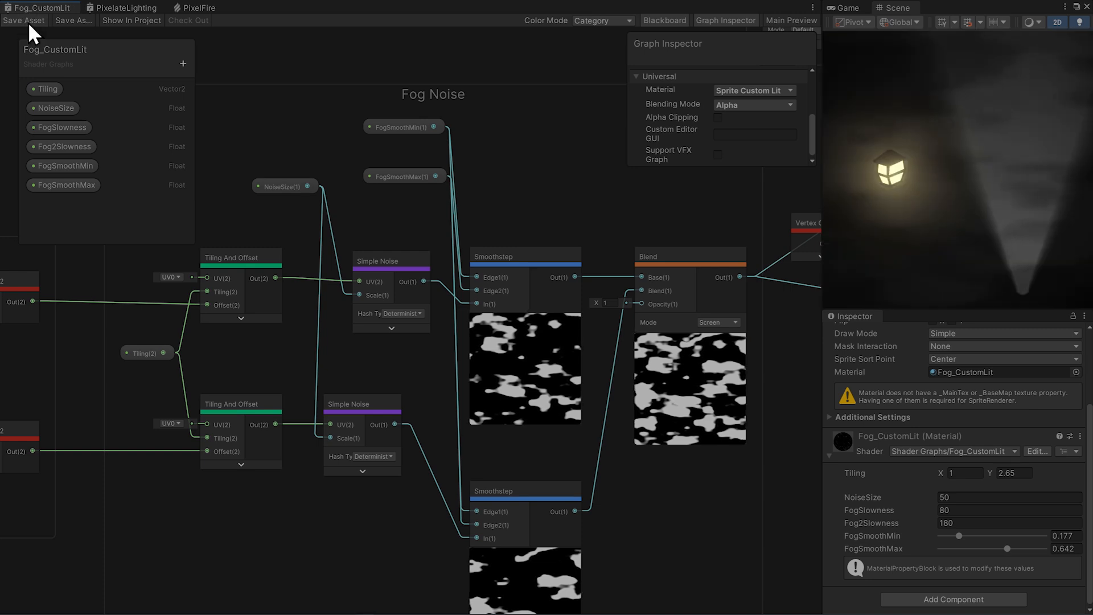
click(717, 322)
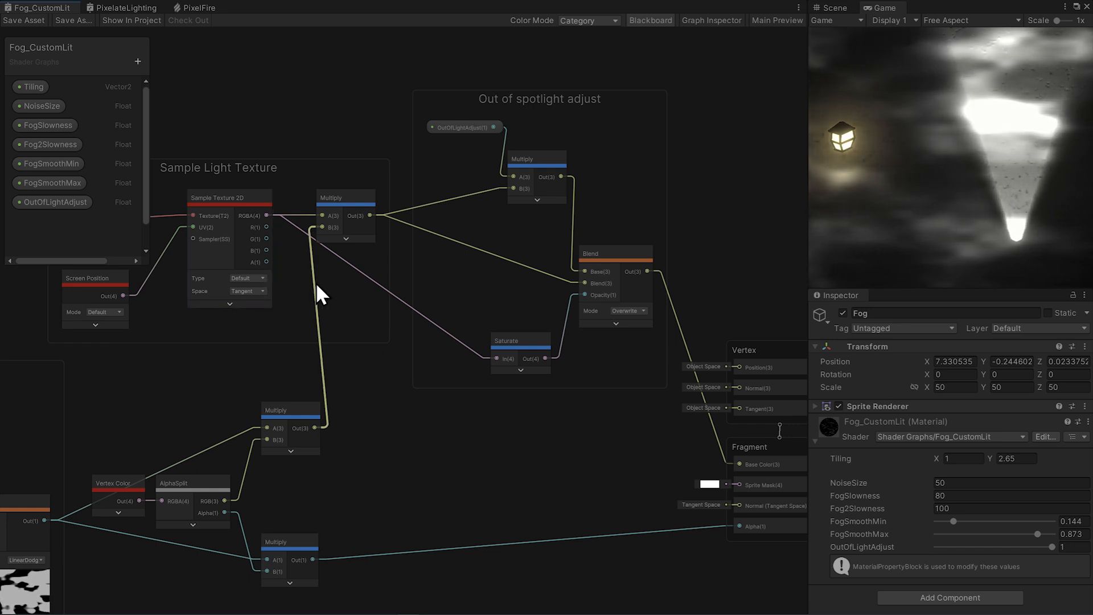
mouse_move(356, 314)
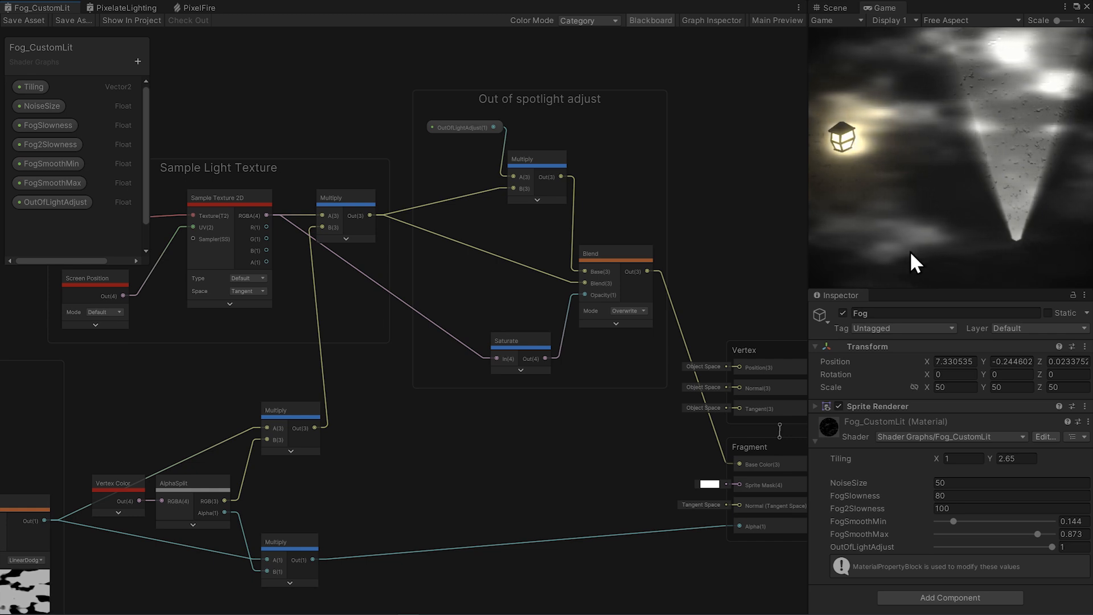
Lower the fog material's OutOfLightAdjust to about 0.13, dimming fog outside the spotlight.
click(519, 352)
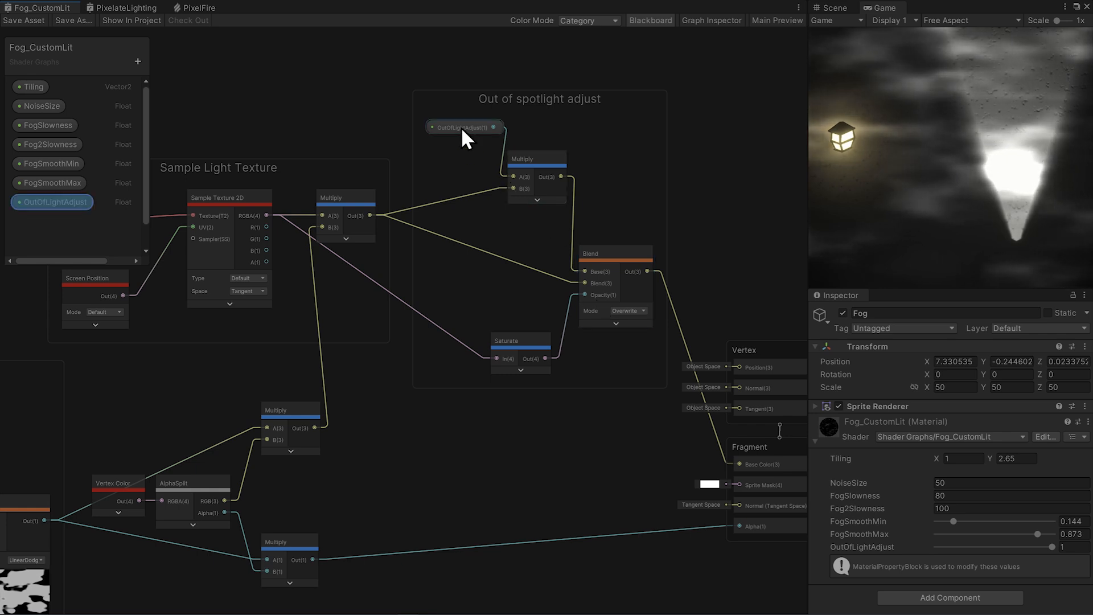
mouse_move(483, 138)
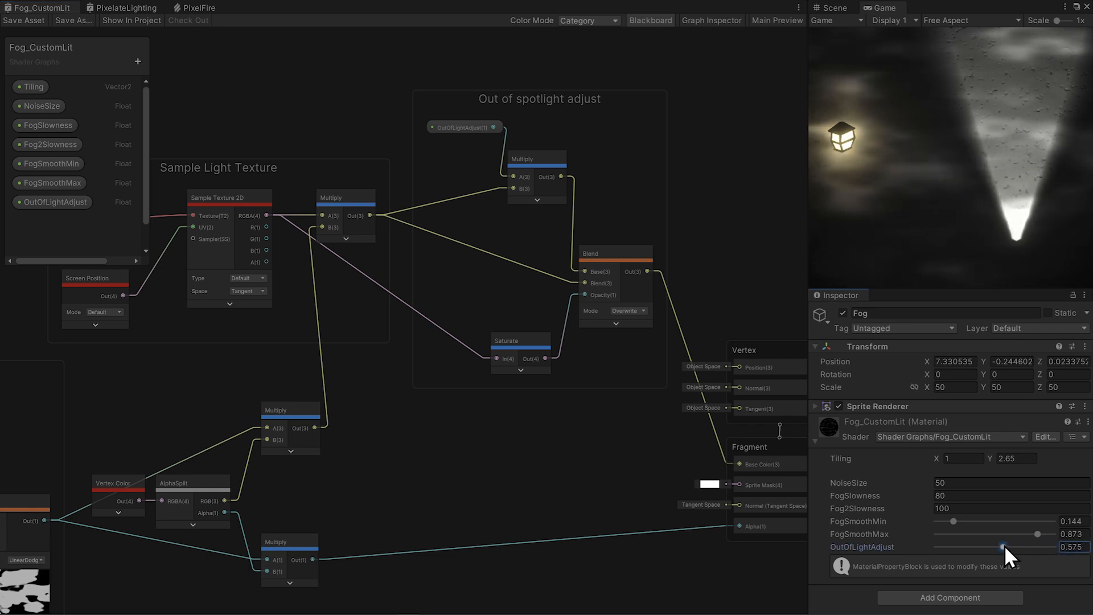
drag(1002, 547, 953, 547)
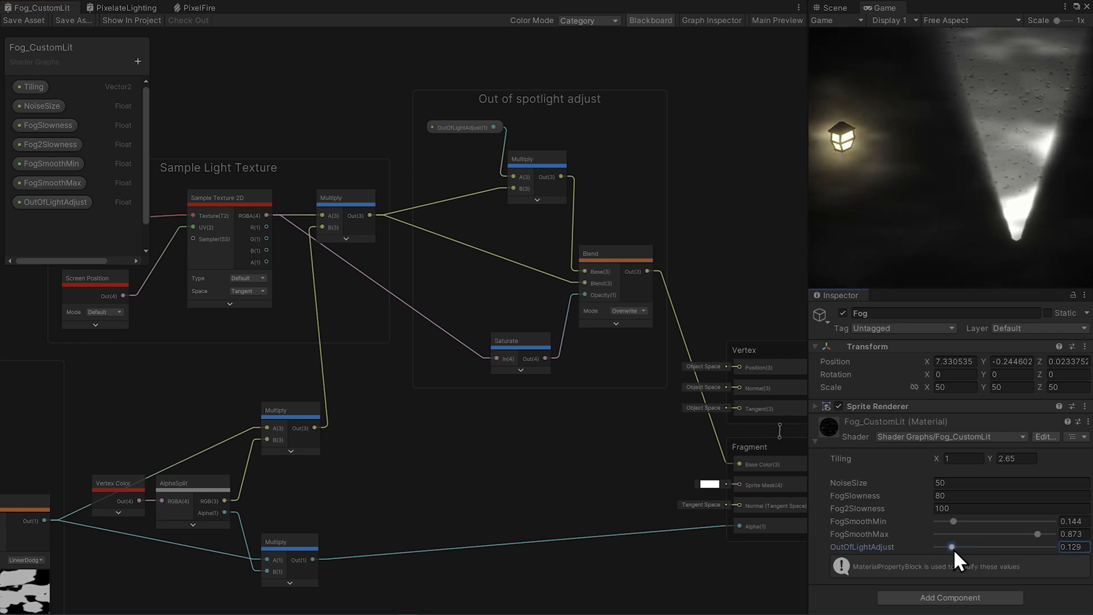
drag(953, 546, 958, 546)
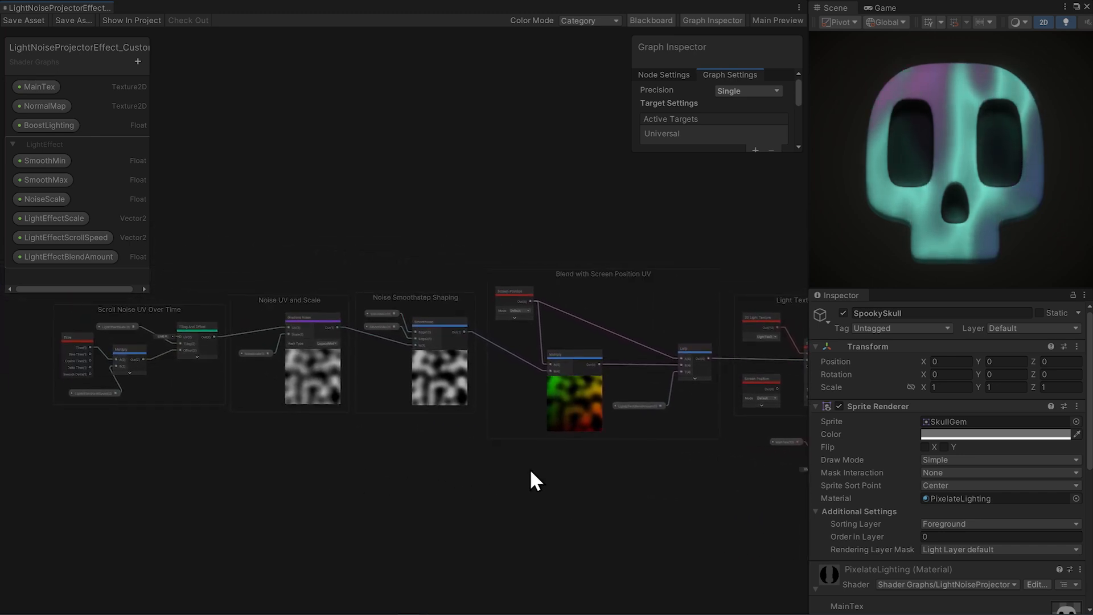
mouse_move(270, 264)
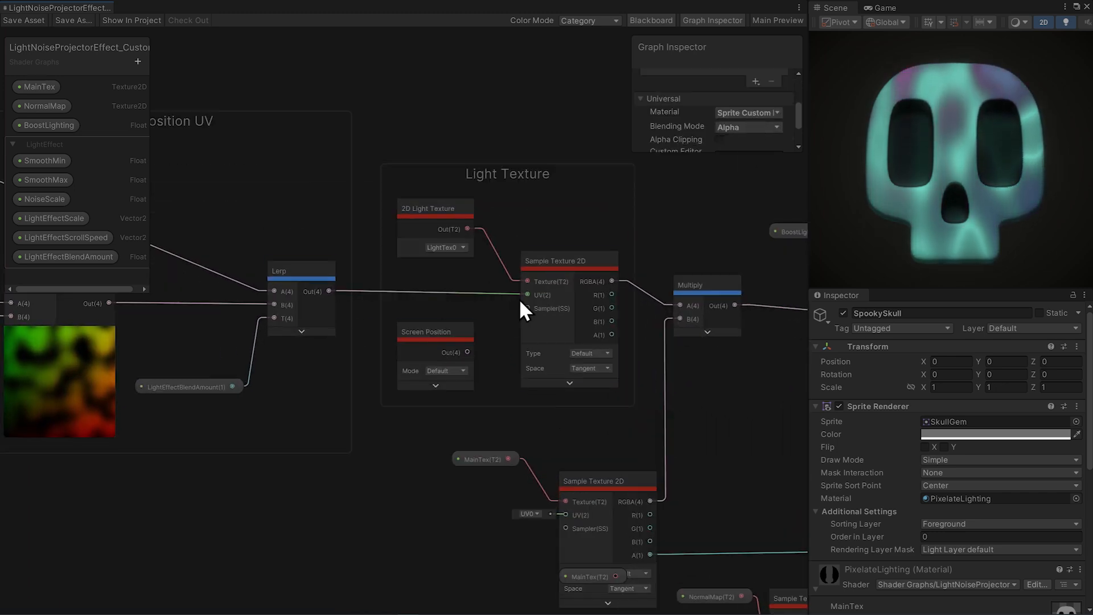
click(568, 260)
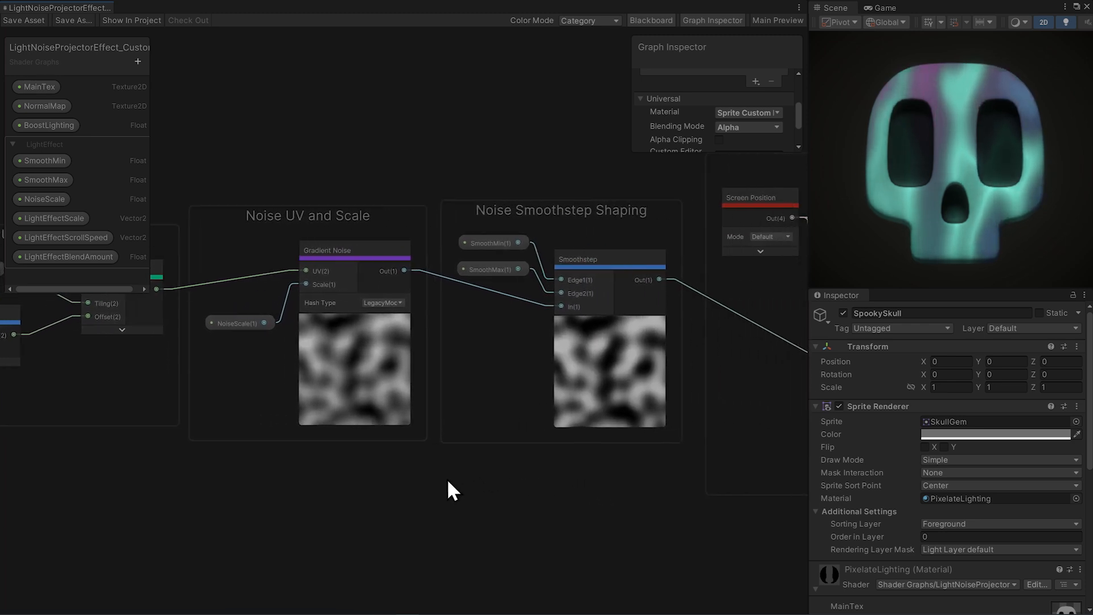
drag(453, 488, 530, 502)
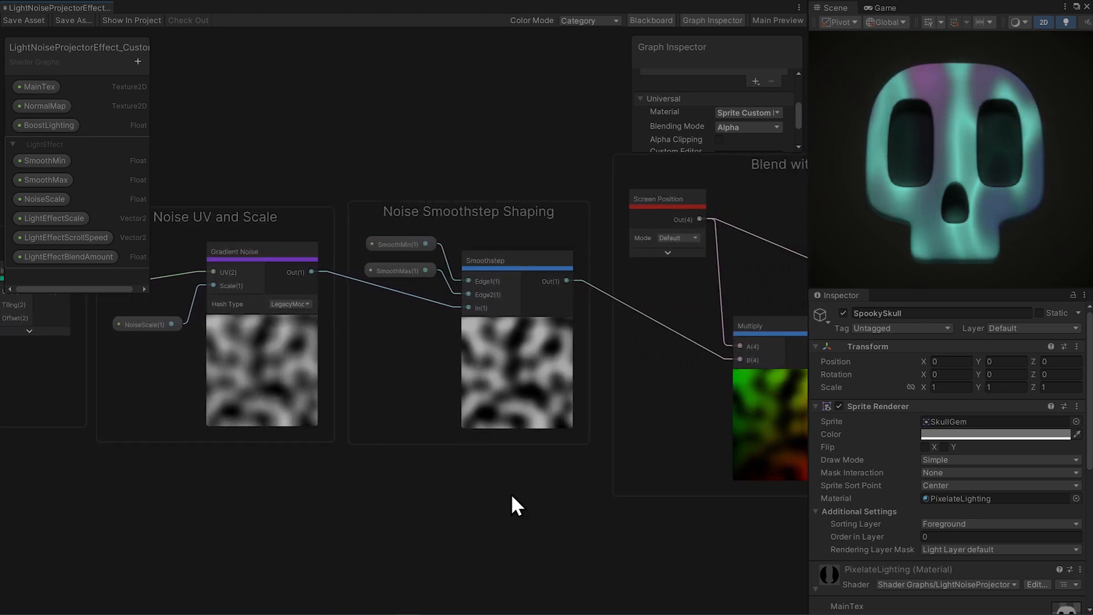